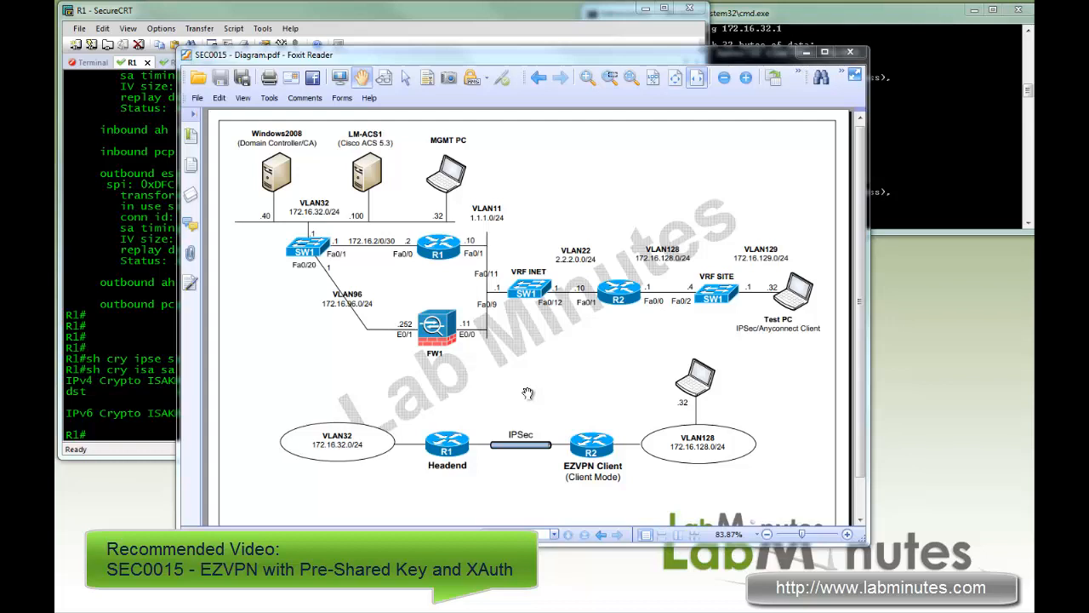
{"action": "mouse_move", "coordinate": [444, 485]}
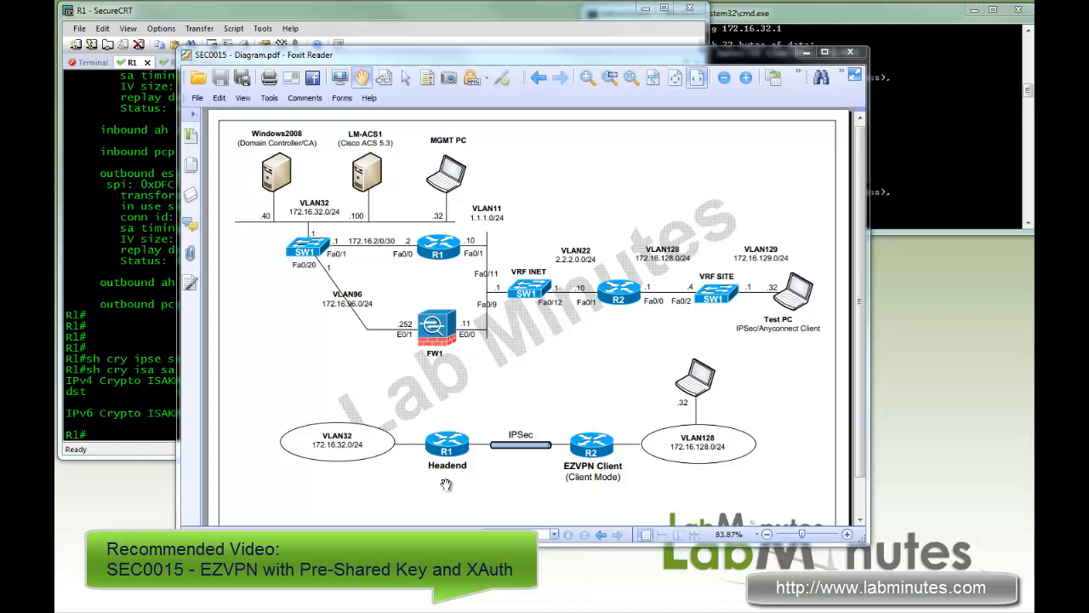
{"action": "mouse_move", "coordinate": [509, 487]}
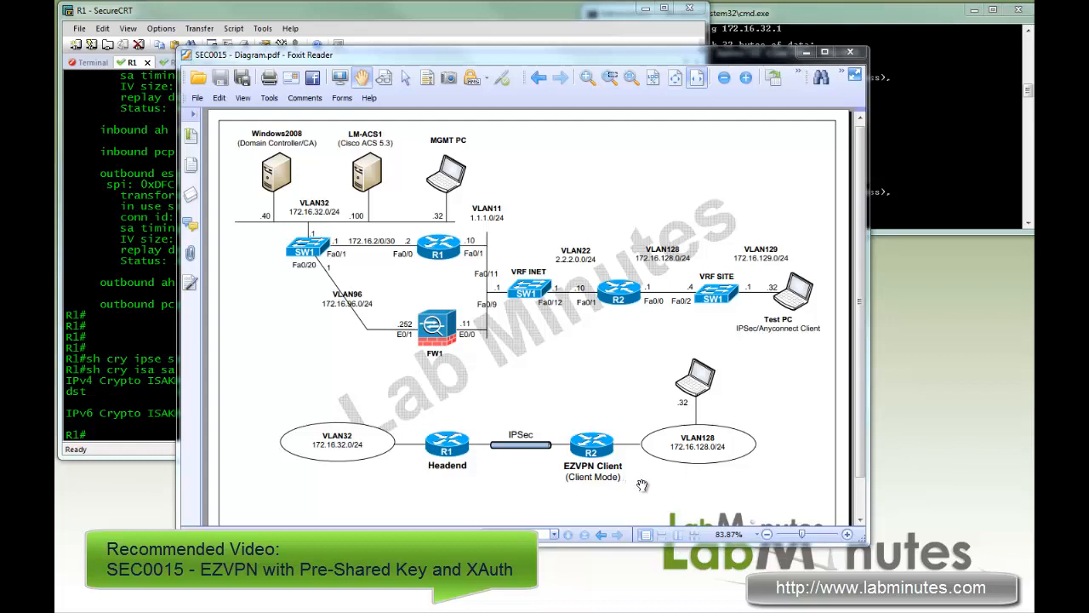
{"action": "mouse_move", "coordinate": [654, 500]}
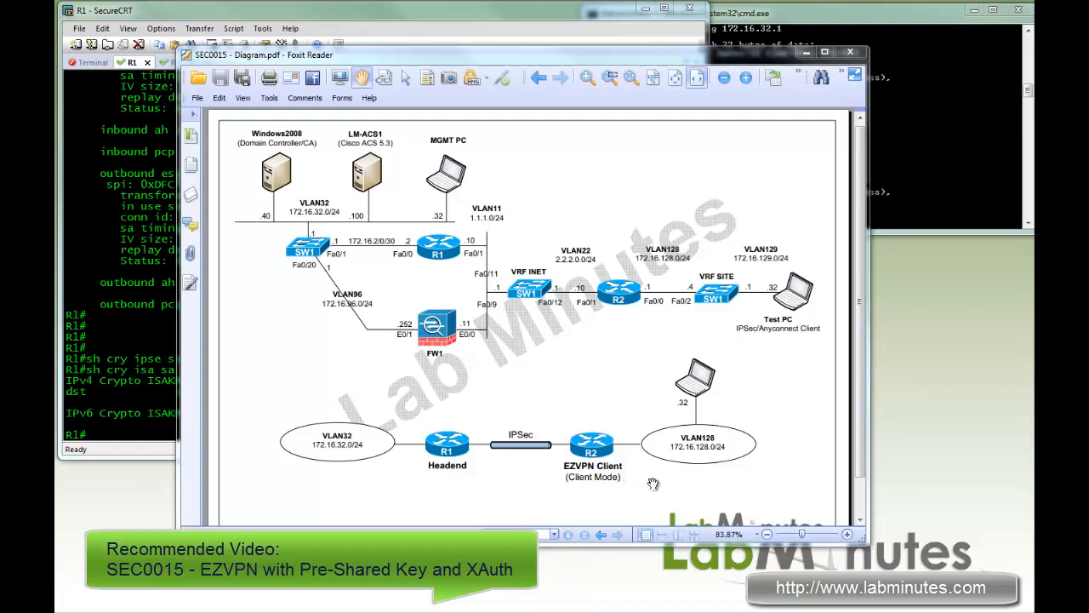
{"action": "mouse_move", "coordinate": [653, 476]}
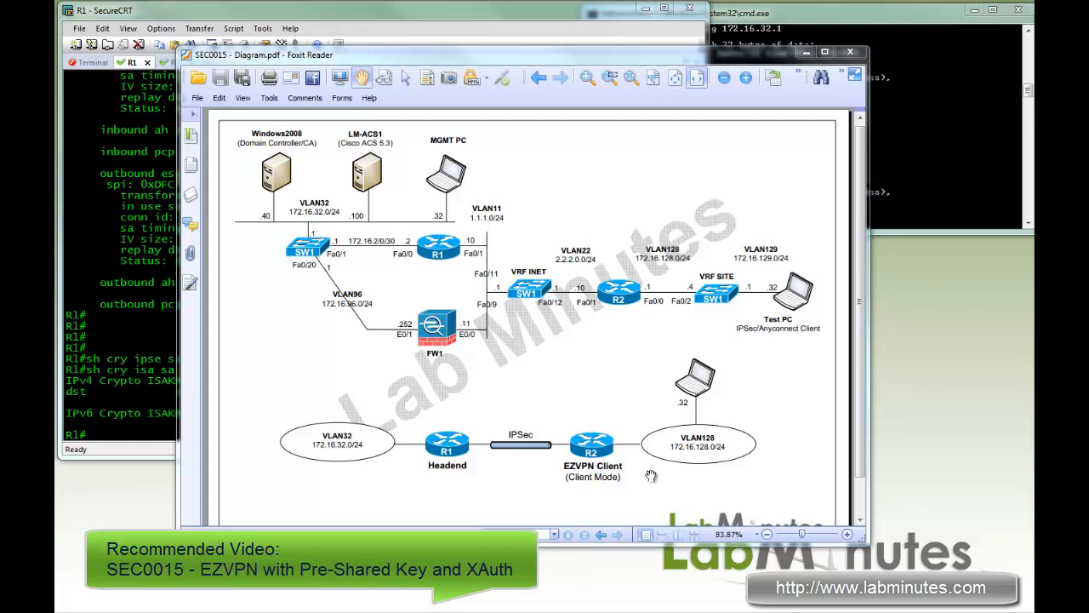
{"action": "mouse_move", "coordinate": [376, 468]}
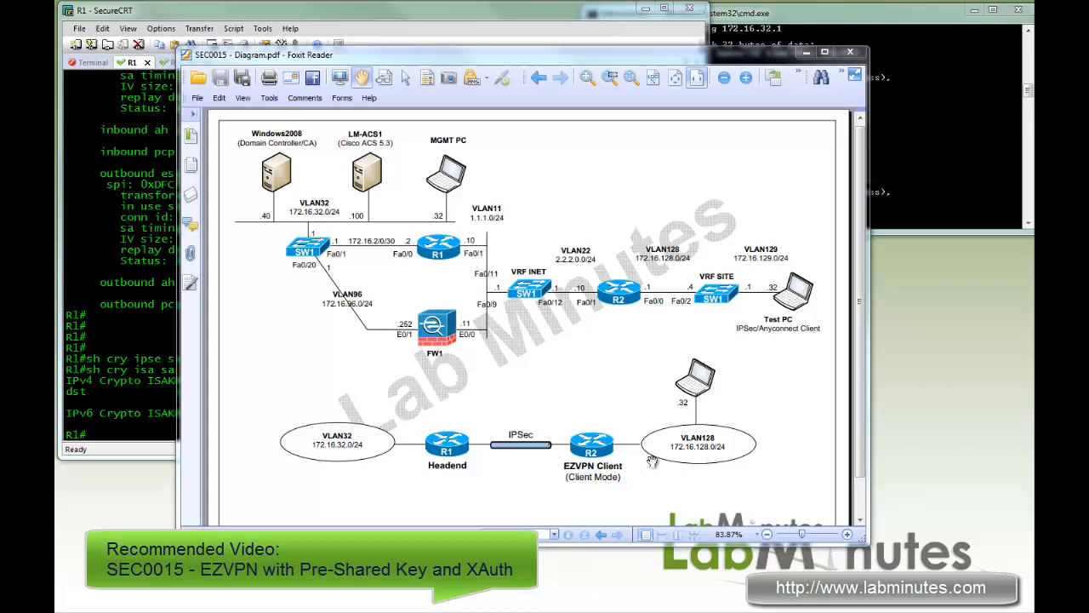
{"action": "mouse_move", "coordinate": [637, 459]}
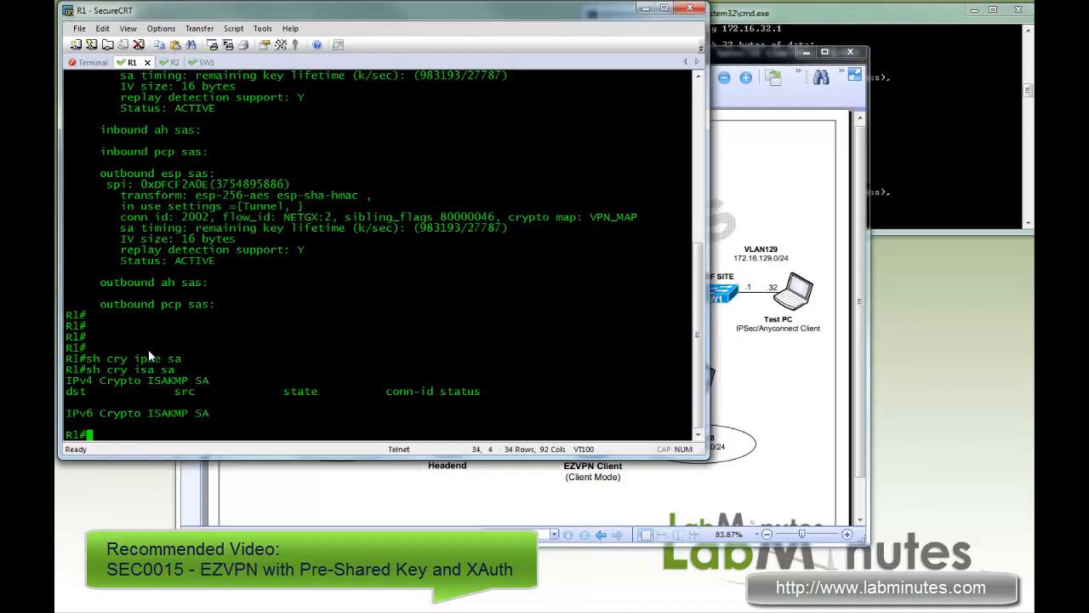
Step: On R2 display the running config from the ezvpn section, highlighting the local XAuth userid mode and Loopback0 lines
{"action": "left_click", "coordinate": [157, 62]}
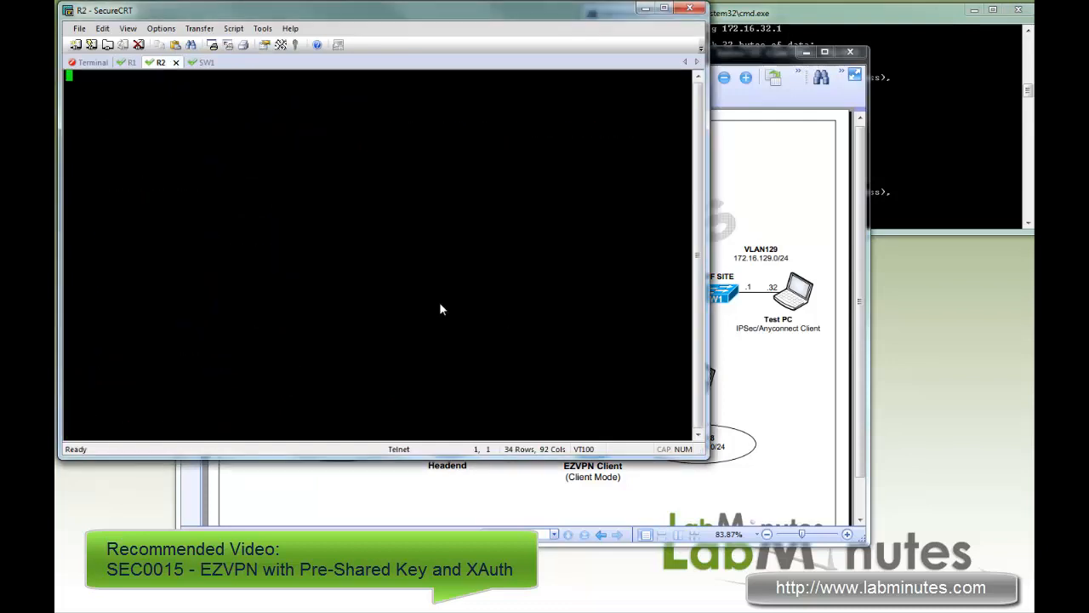
{"action": "type", "text": "sh run | b"}
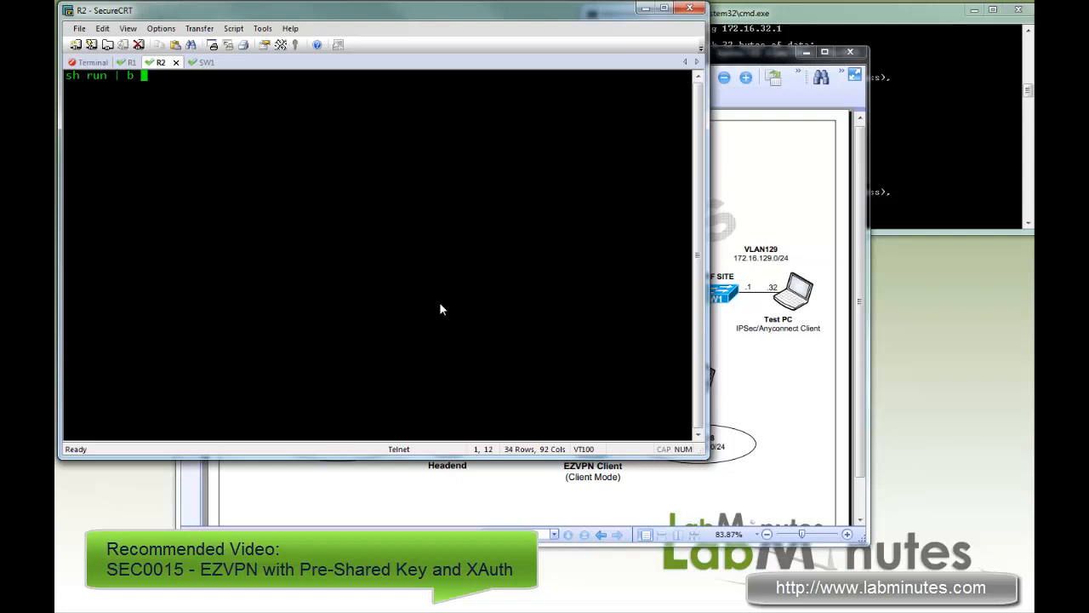
{"action": "type", "text": "ezvpn"}
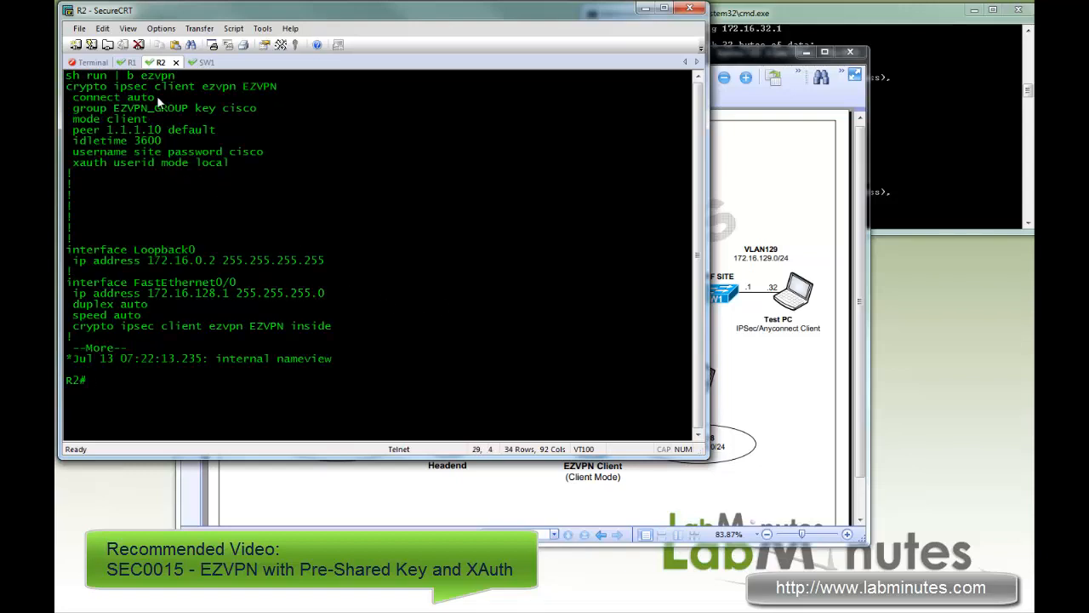
{"action": "double_click", "coordinate": [95, 97]}
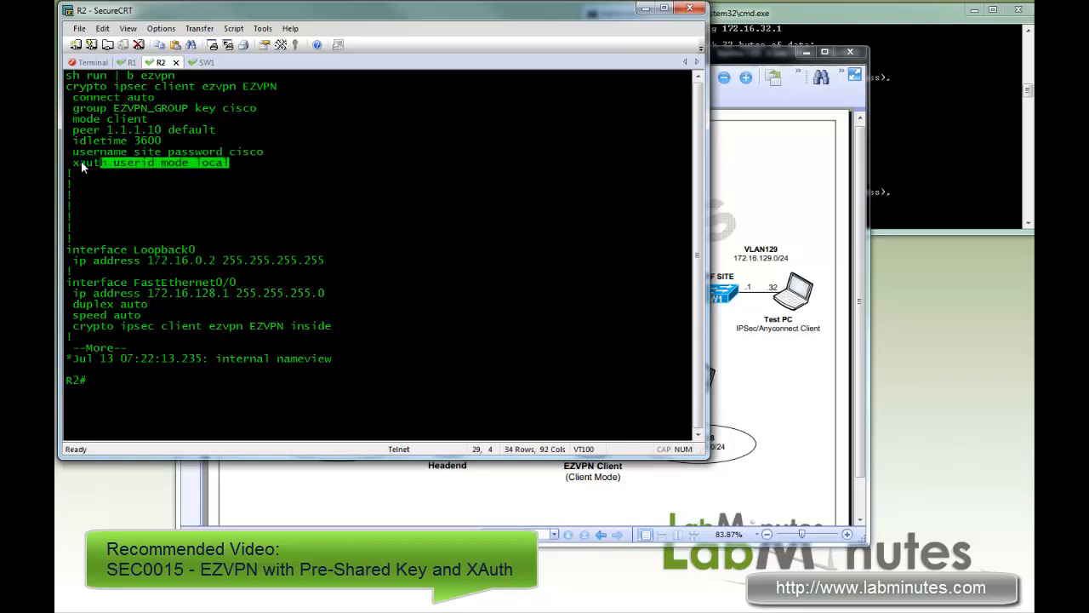
{"action": "left_click_drag", "start_coordinate": [72, 163], "coordinate": [204, 163]}
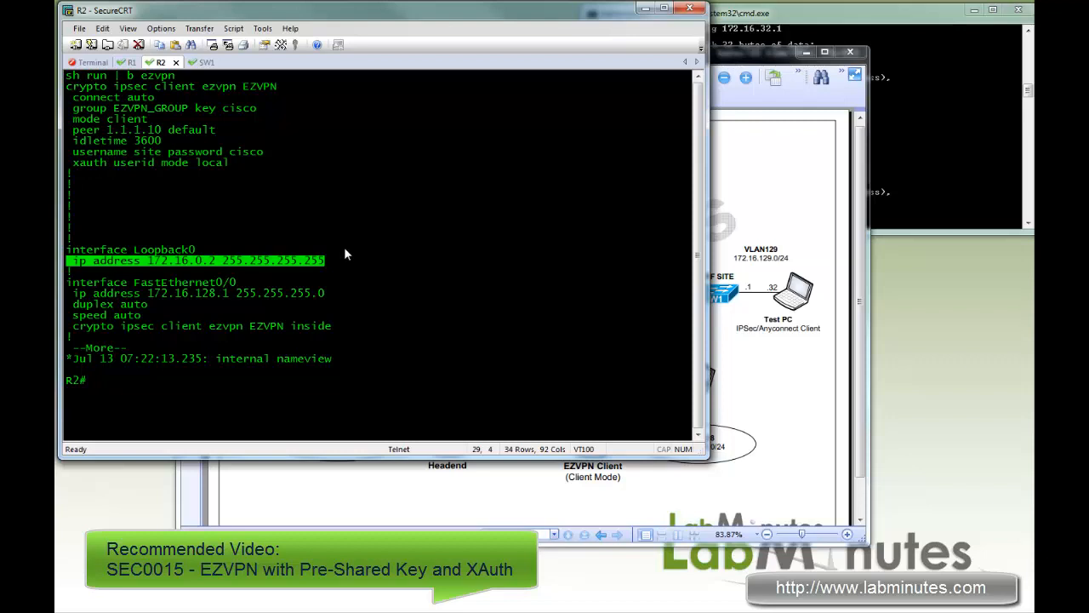
{"action": "type", "text": "sh cry ipse"}
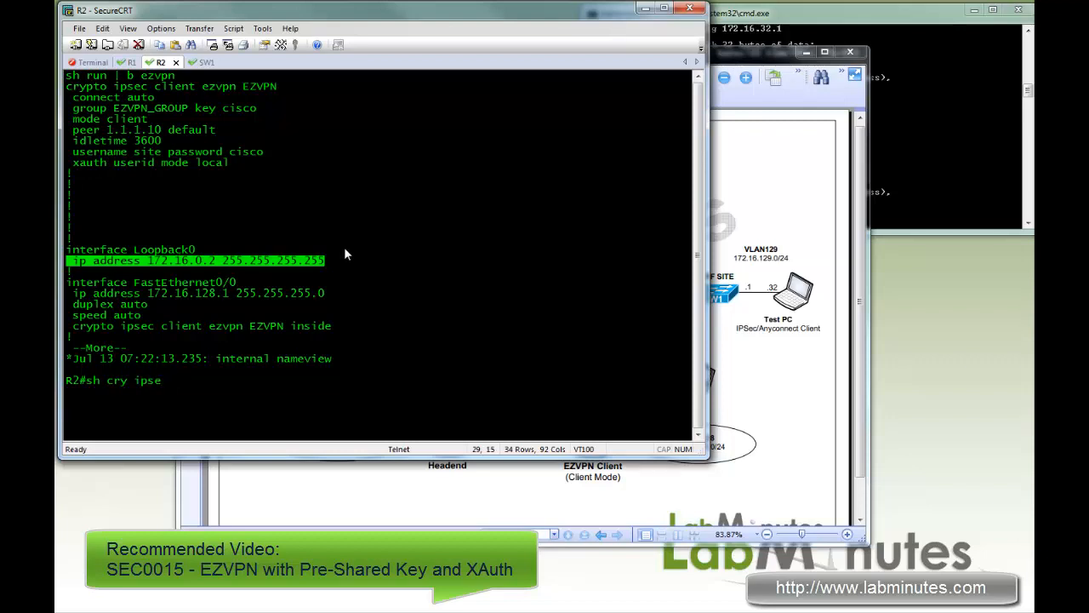
Step: Show R2's EZVPN client status: IPSEC_ACTIVE, address 172.16.100.33, split tunnel 172.16.32.0, peer 1.1.1.10
{"action": "type", "text": "sh cry ipse cli ez"}
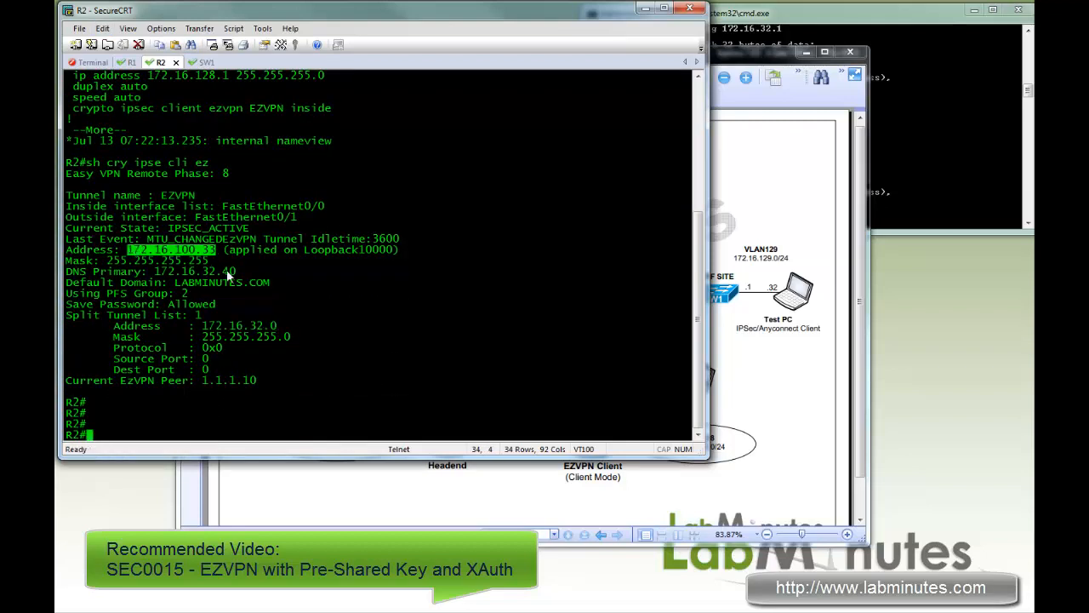
{"action": "mouse_move", "coordinate": [961, 201]}
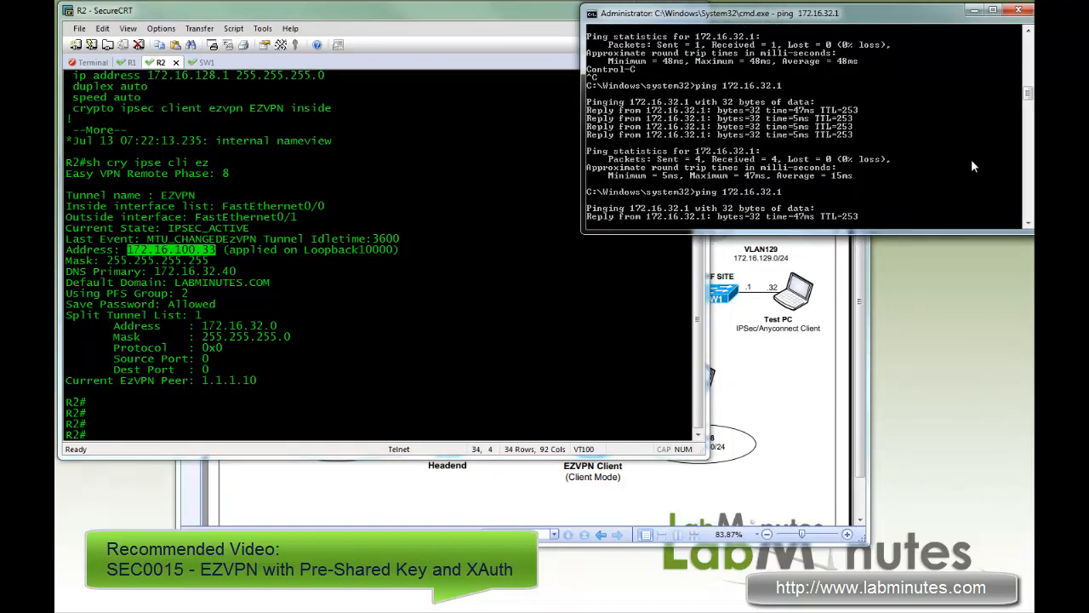
{"action": "scroll", "scroll_direction": "down", "scroll_amount": 3}
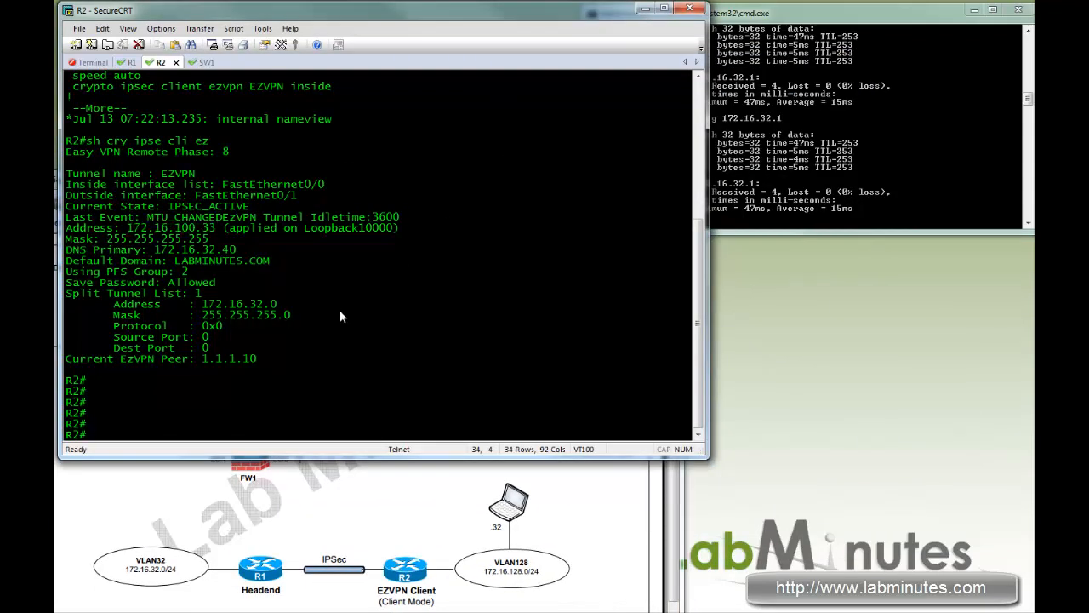
Step: Under crypto ipsec client ezvpn EZVPN set 'connect manual', terminating the active tunnel and its loopback
{"action": "type", "text": "conf t"}
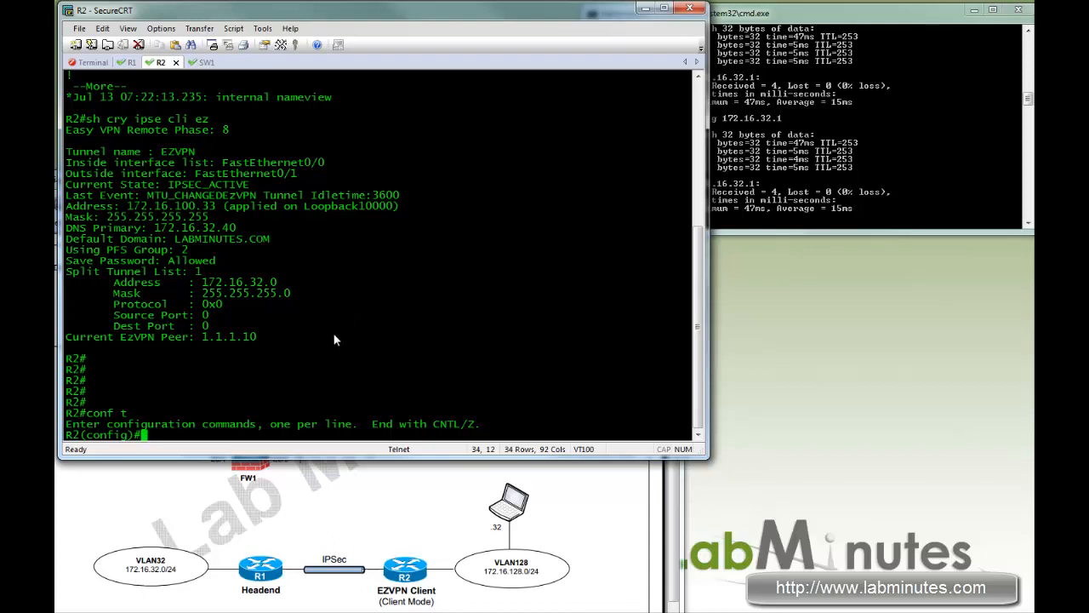
{"action": "key", "text": "Enter"}
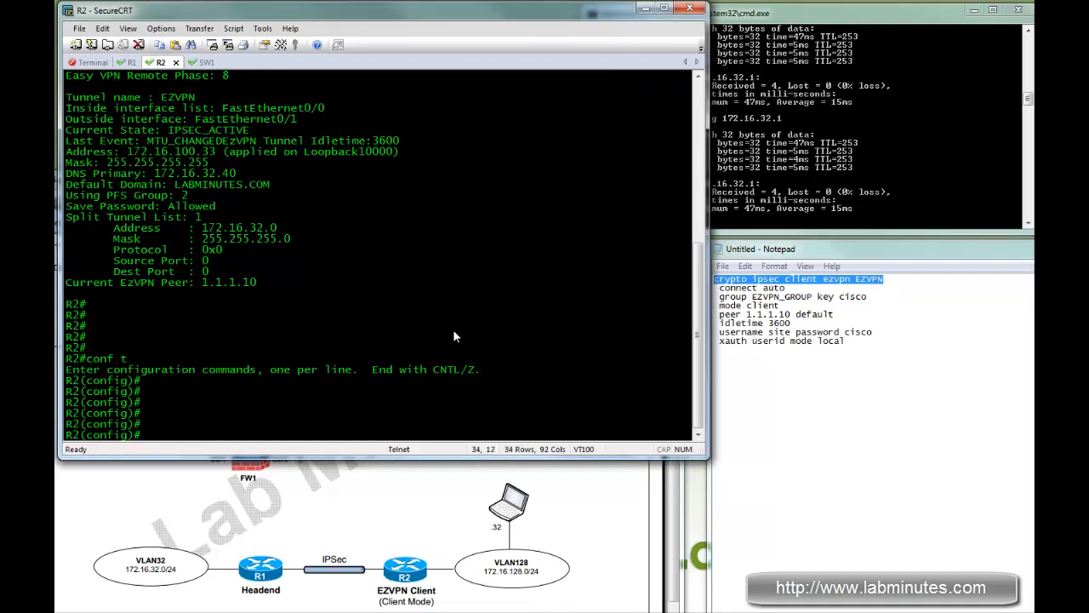
{"action": "type", "text": "crypto ipsec client ezvpn EZVPN"}
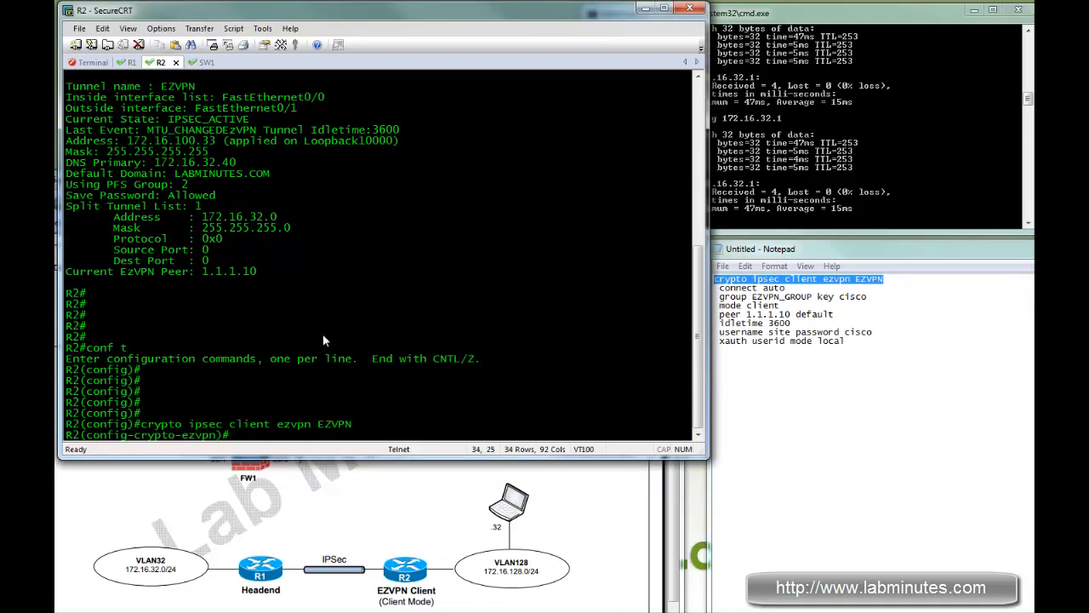
{"action": "type", "text": "connect ?"}
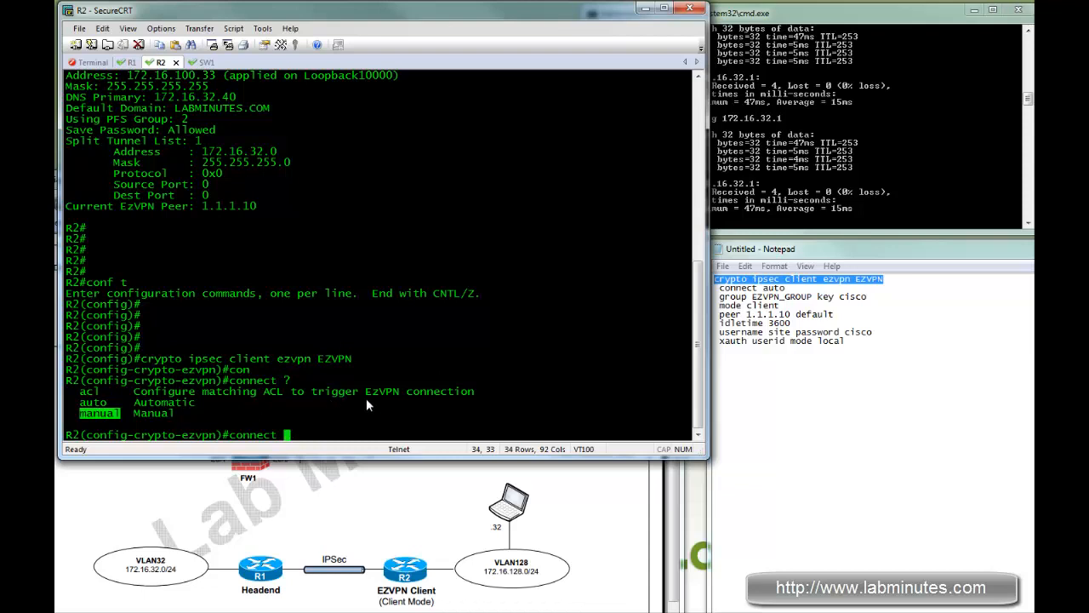
{"action": "type", "text": "manual"}
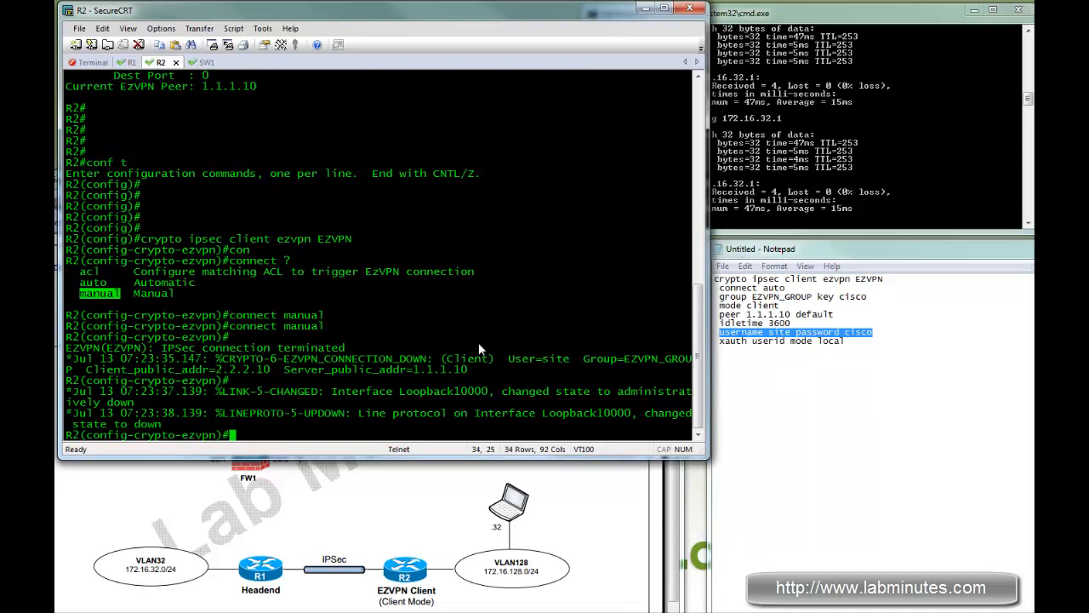
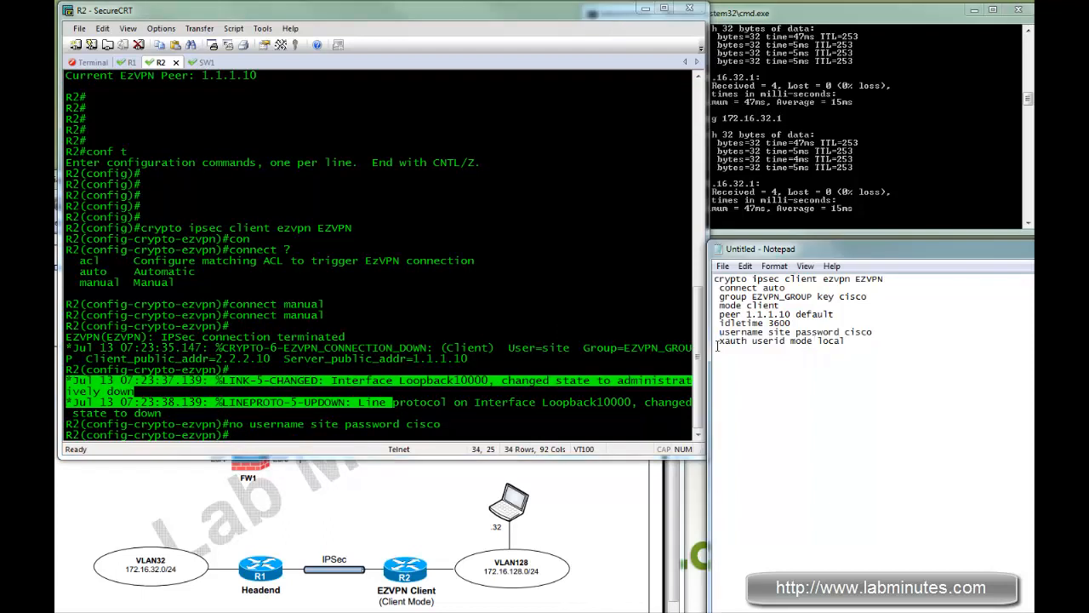
{"action": "double_click", "coordinate": [757, 340]}
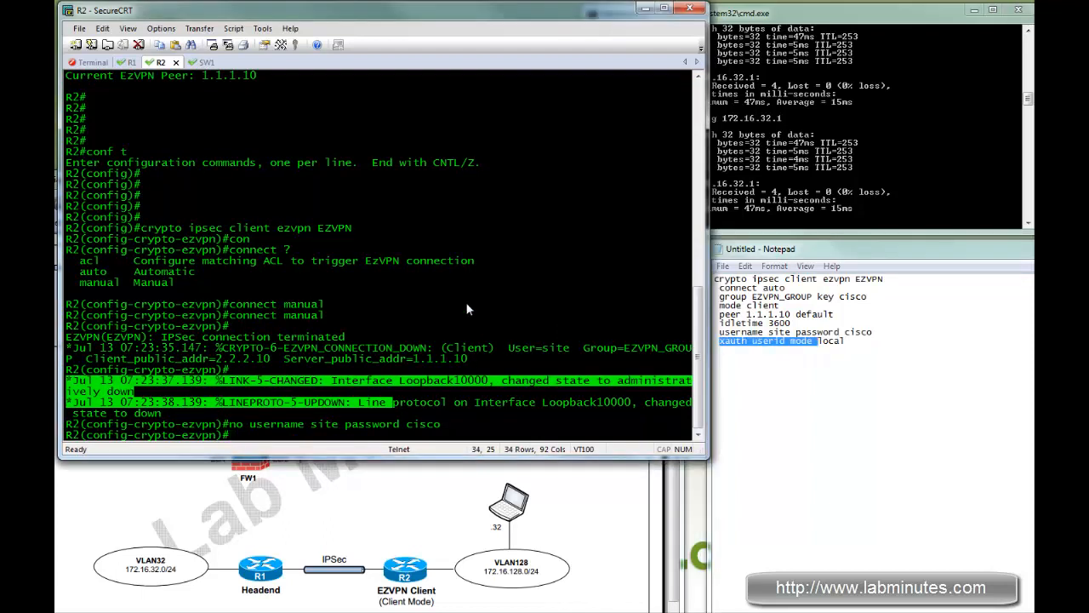
{"action": "type", "text": "xauth userid mode ?"}
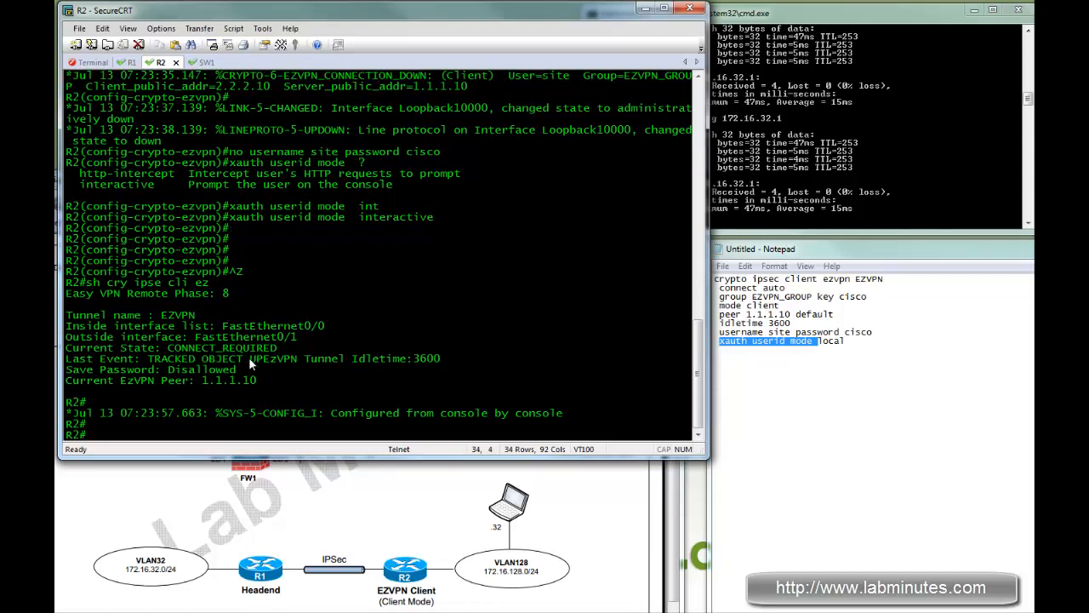
{"action": "type", "text": "crypto ipsec client ezvpn connect"}
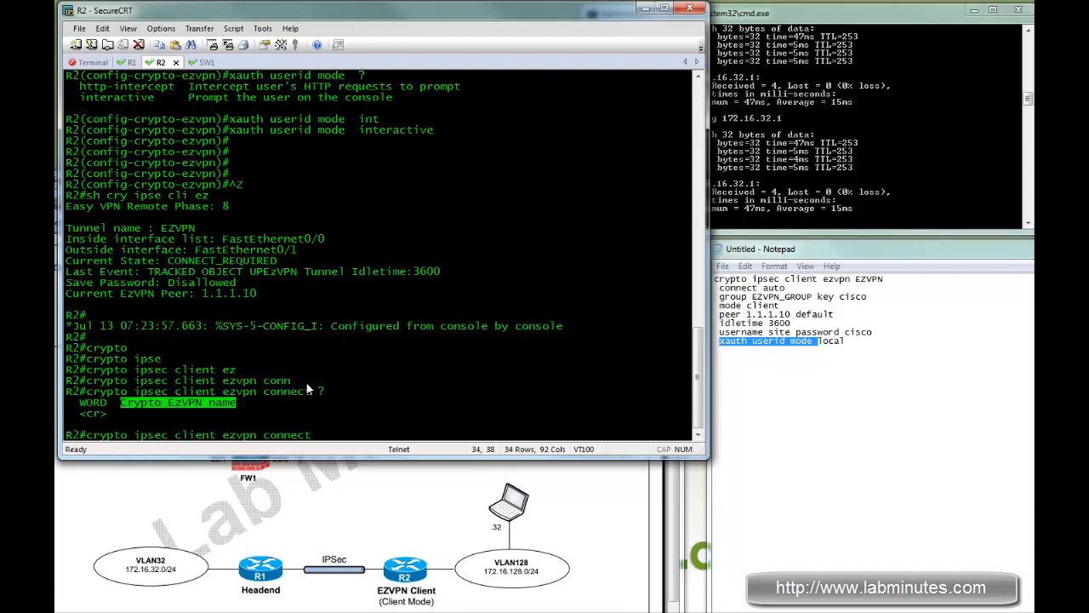
Step: Run the manual EZVPN connect and answer the XAuth prompt as user 'site', bringing the tunnel up with 172.16.100.34
{"action": "key", "text": "Enter"}
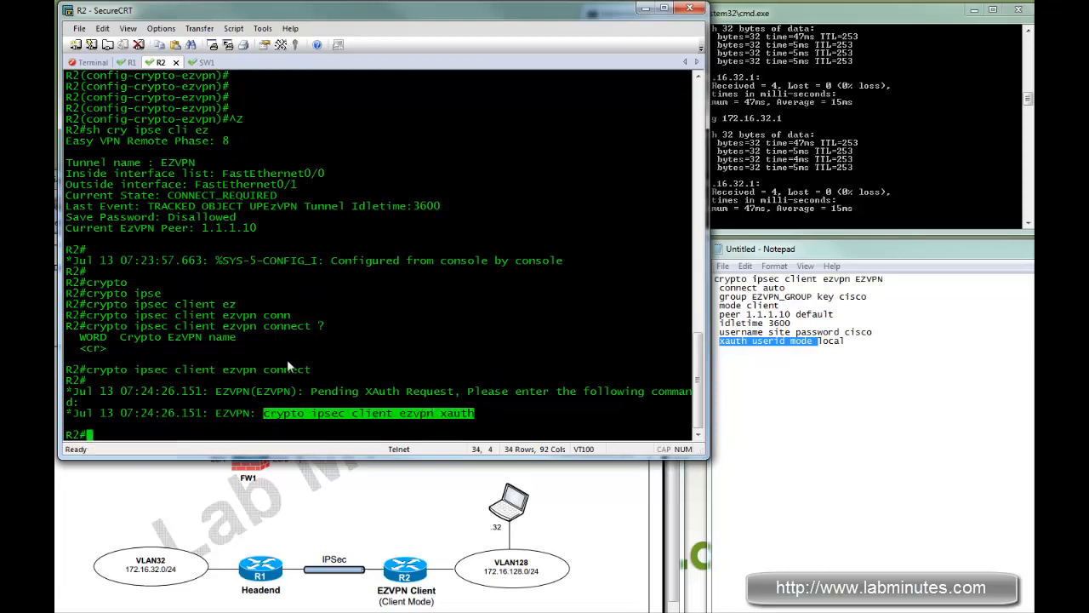
{"action": "type", "text": "sh cry isa sa"}
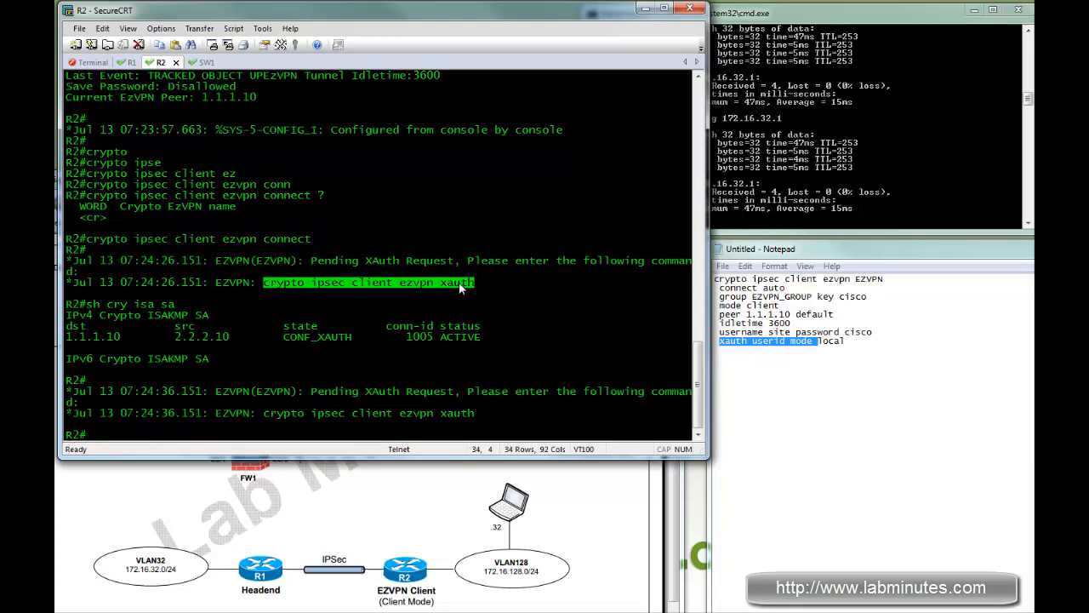
{"action": "type", "text": "crypto ipsec client ezvpn xauth"}
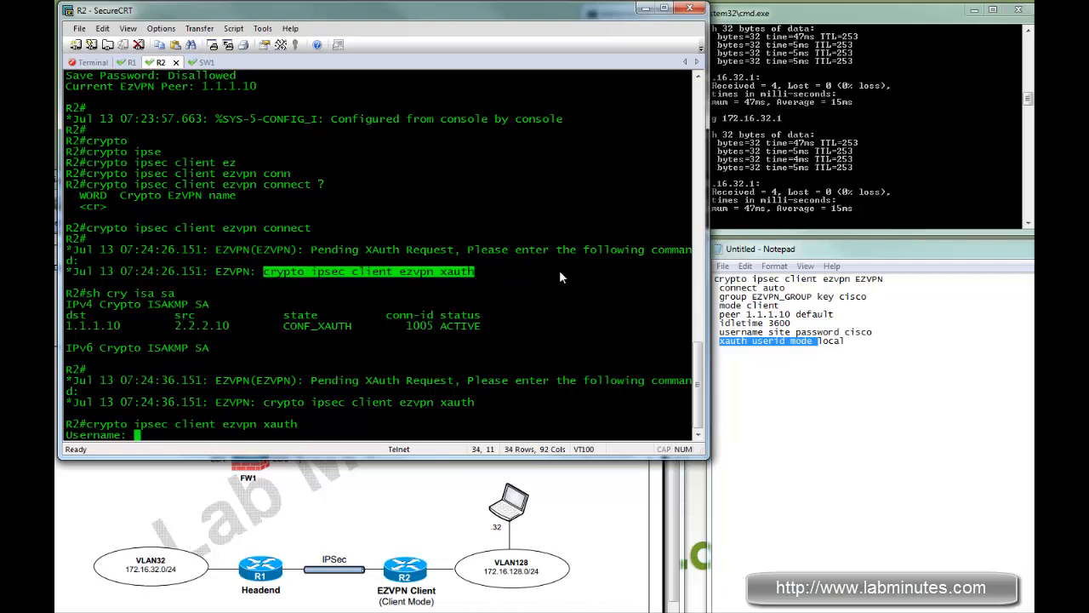
{"action": "type", "text": "site"}
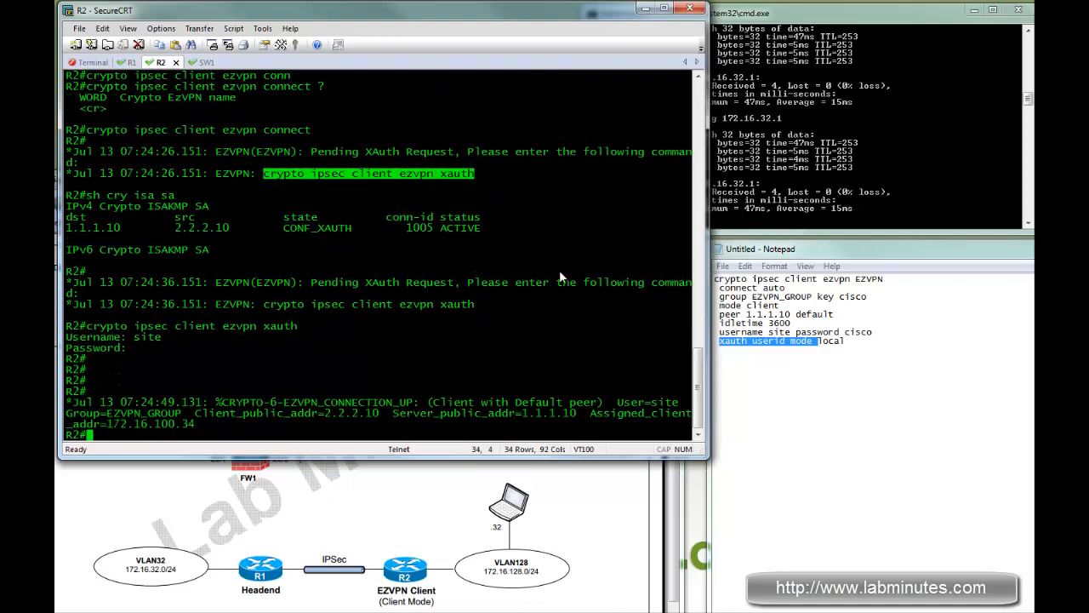
{"action": "scroll", "scroll_direction": "down", "scroll_amount": 3}
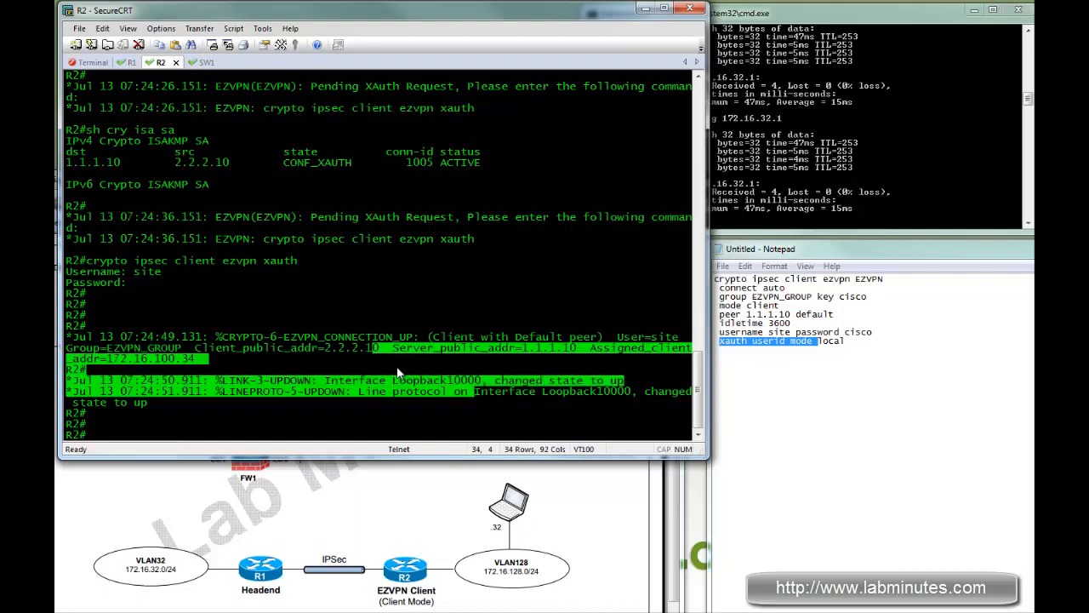
{"action": "type", "text": "crypto"}
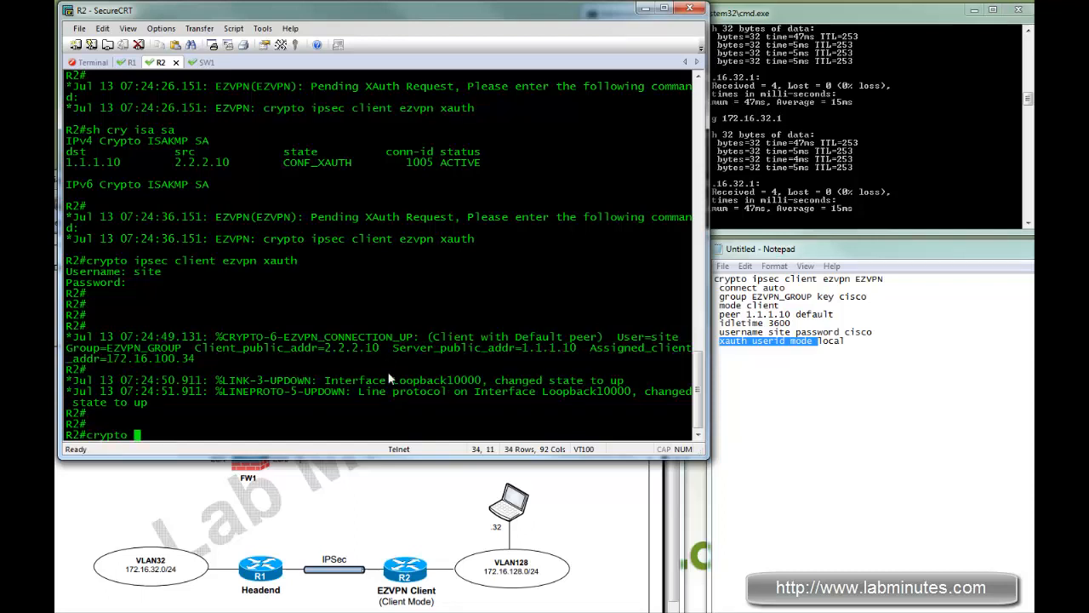
{"action": "type", "text": "ipsec client ezvpn connect"}
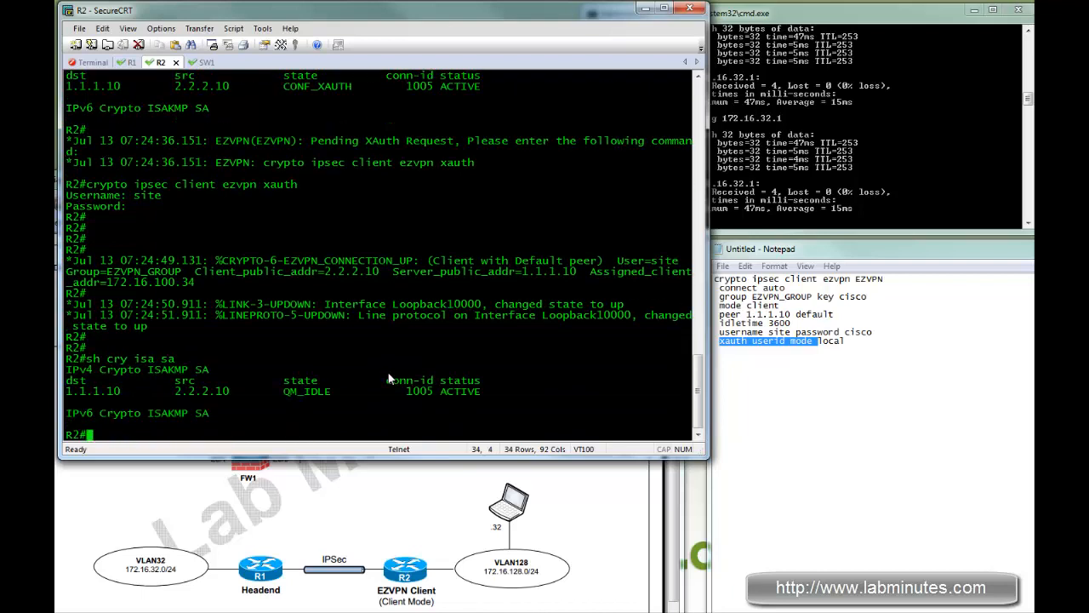
Step: Confirm ISAKMP SA in QM_IDLE and view the successful ping replies to 172.16.32.1
{"action": "type", "text": "sh cry isa sa"}
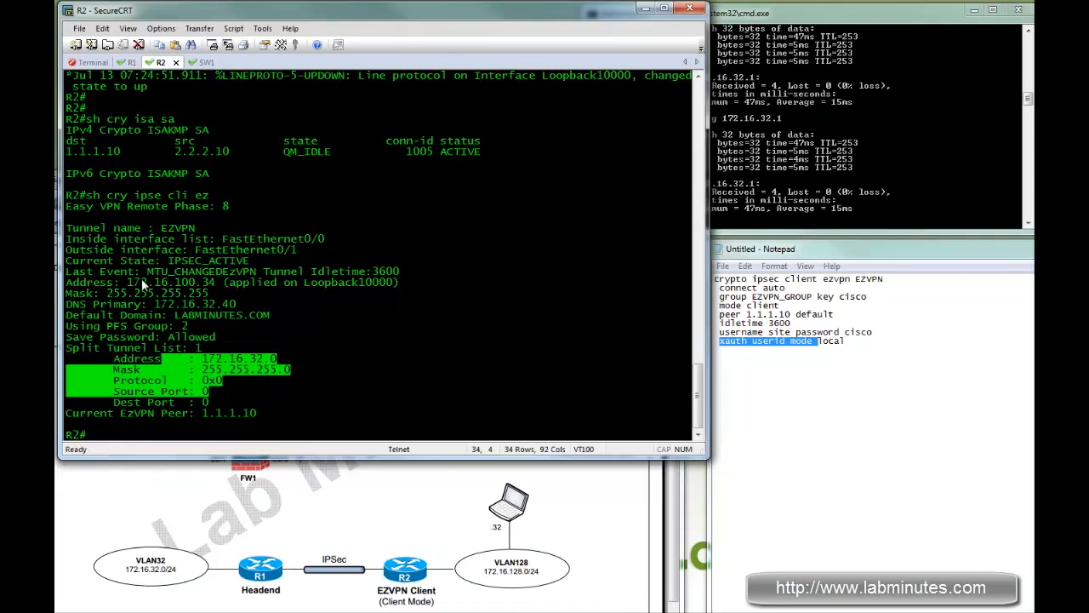
{"action": "left_click_drag", "start_coordinate": [126, 283], "coordinate": [220, 282]}
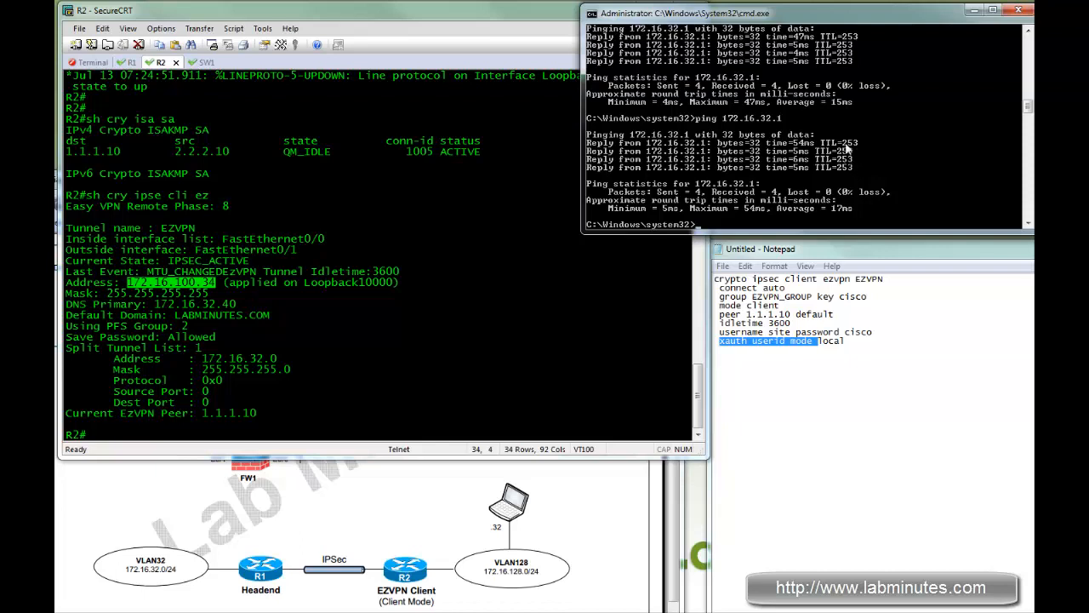
{"action": "mouse_move", "coordinate": [558, 588]}
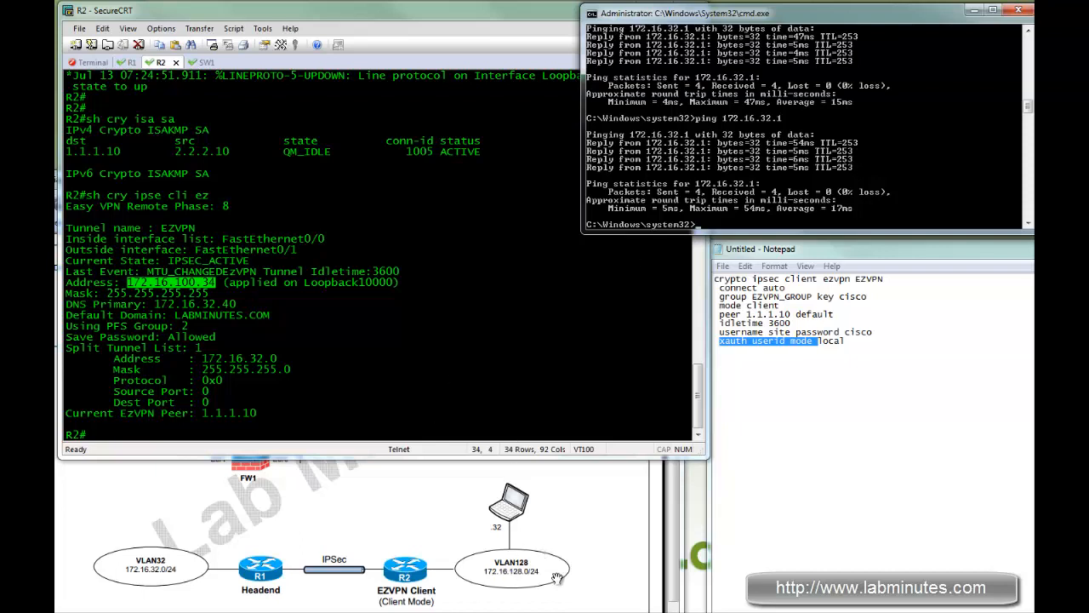
{"action": "mouse_move", "coordinate": [513, 259]}
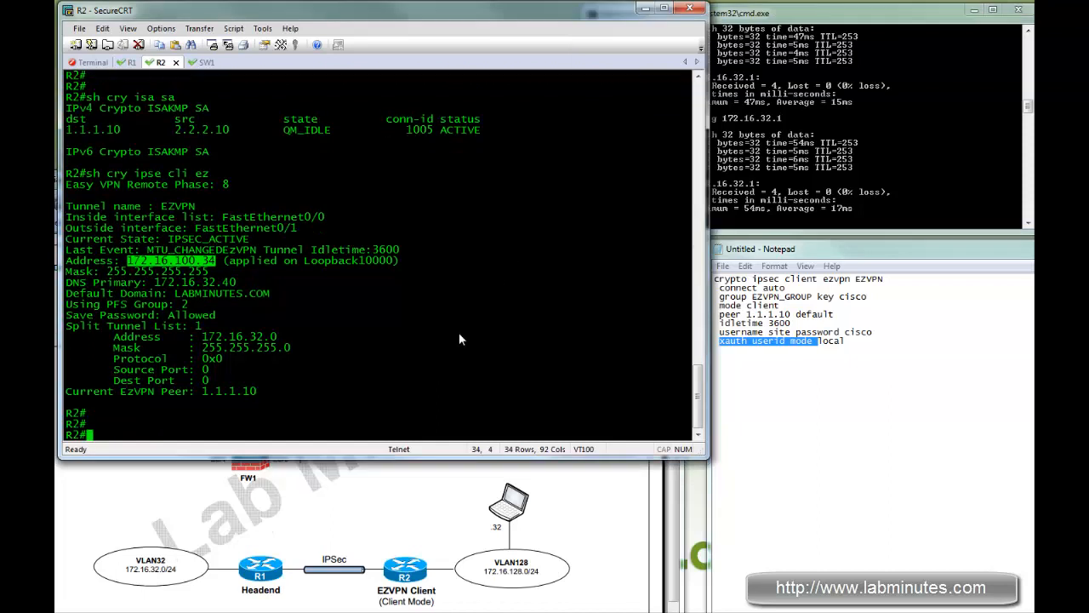
{"action": "mouse_move", "coordinate": [418, 363]}
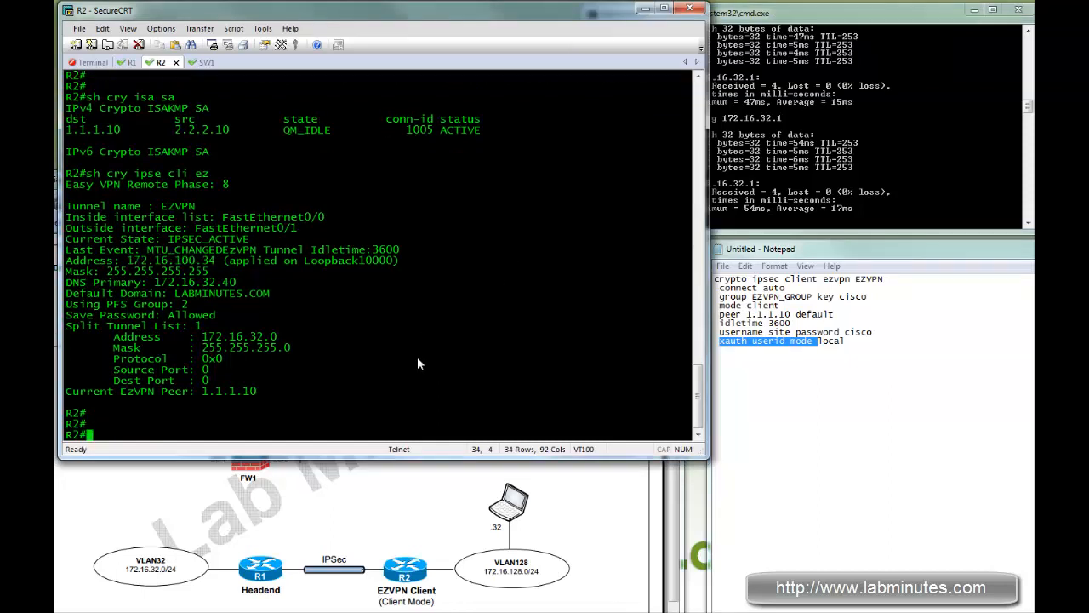
{"action": "mouse_move", "coordinate": [412, 358]}
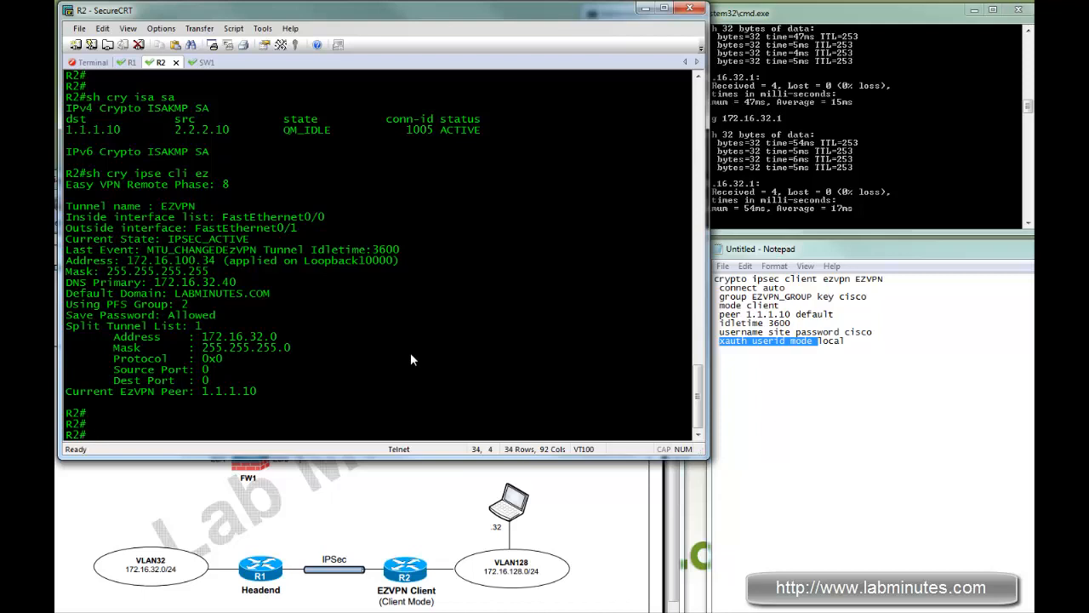
{"action": "mouse_move", "coordinate": [441, 341]}
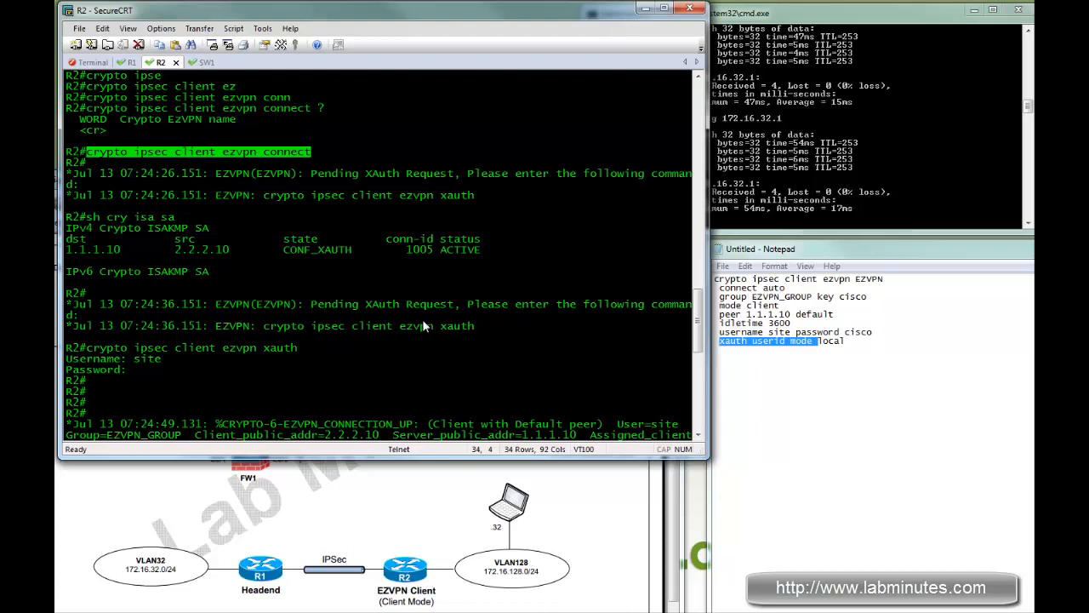
{"action": "type", "text": "sh cry ipse cli ez"}
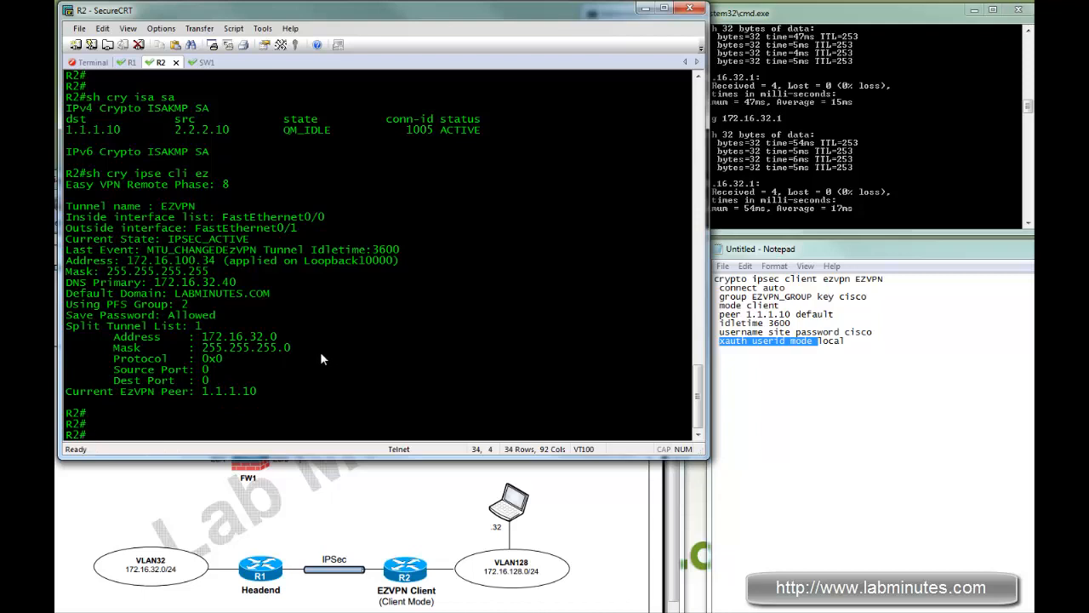
{"action": "type", "text": "conf t"}
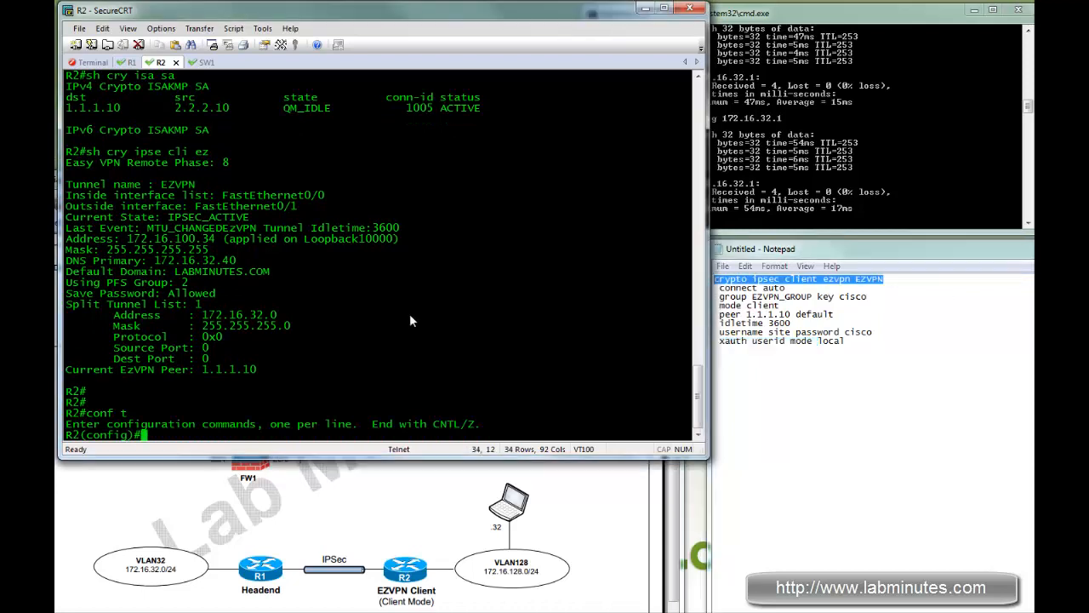
Step: Re-enter the EZVPN profile, then create extended ACL EZVPN_INTERESTING permitting ip any to the 172.16.32.0 network
{"action": "type", "text": "crypto ipsec client ezvpn EZVPN"}
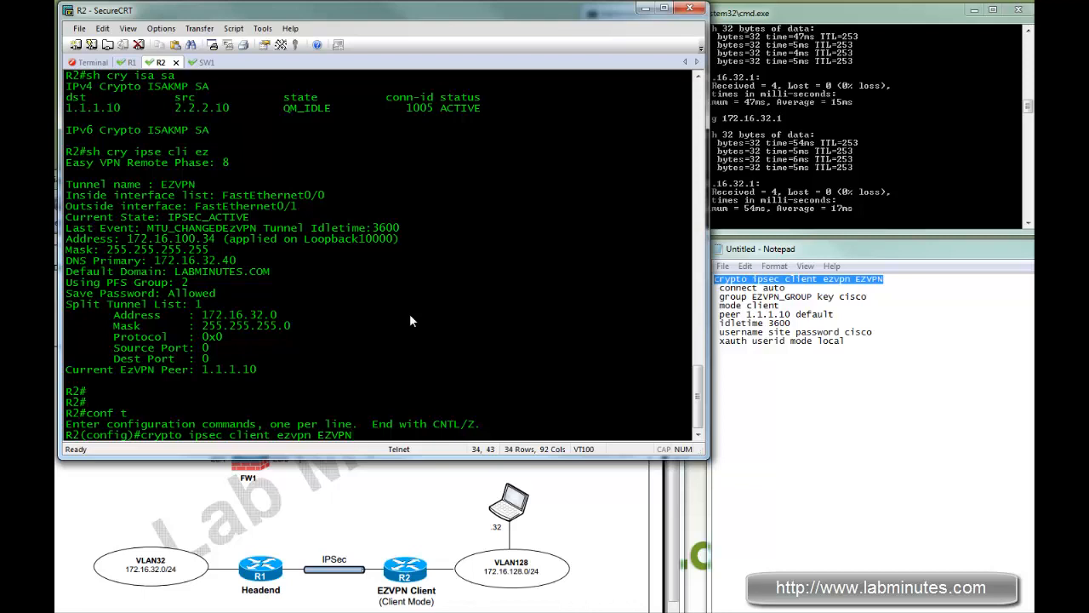
{"action": "key", "text": "enter"}
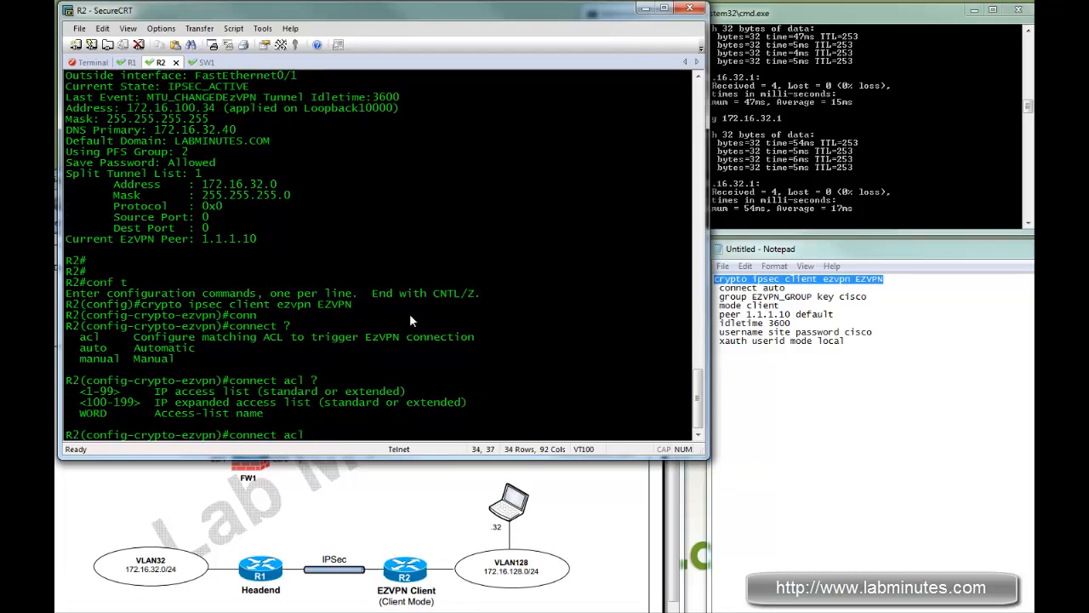
{"action": "type", "text": "ip"}
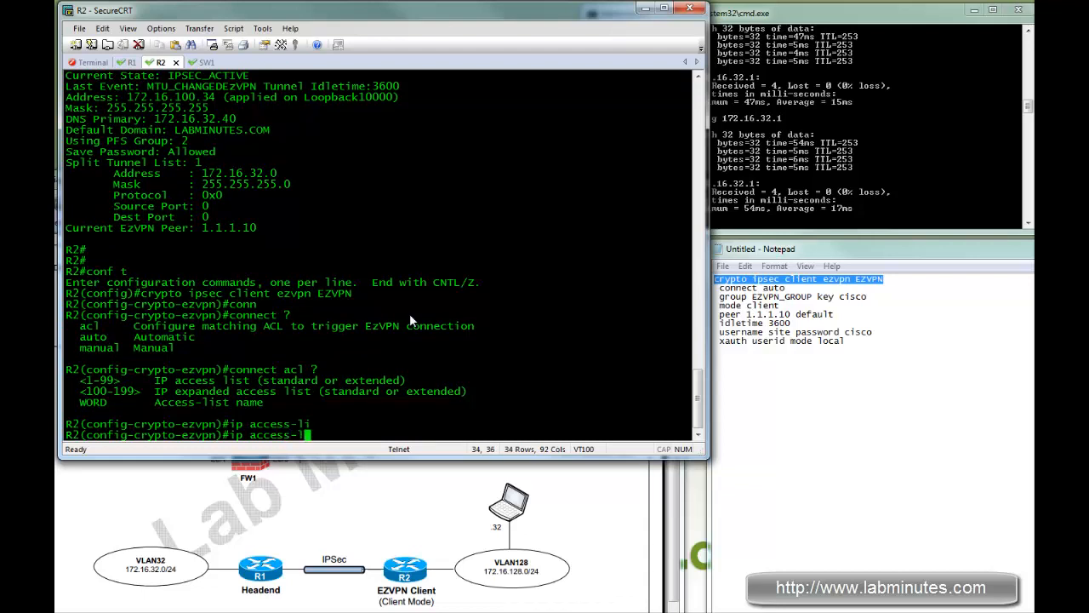
{"action": "type", "text": "i"}
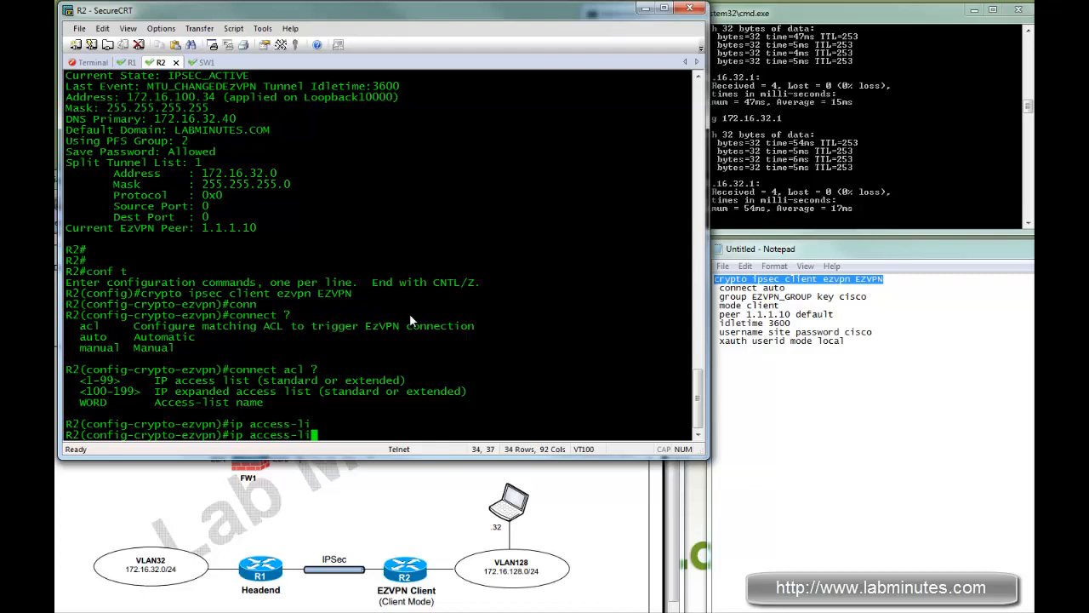
{"action": "type", "text": "ext"}
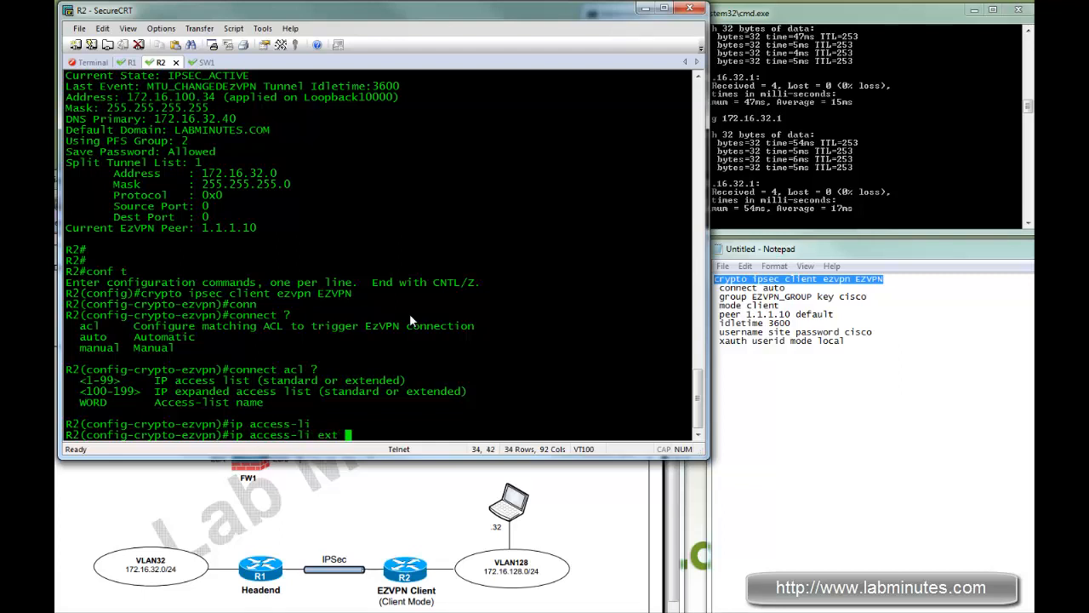
{"action": "type", "text": "EZVPN_INTERESTING"}
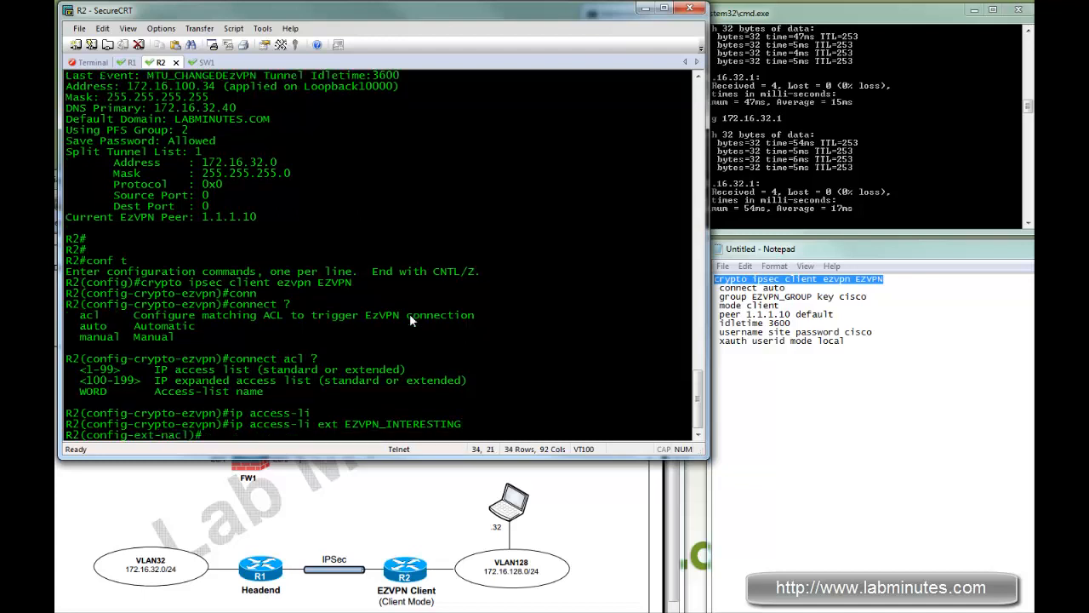
{"action": "type", "text": "per ip any"}
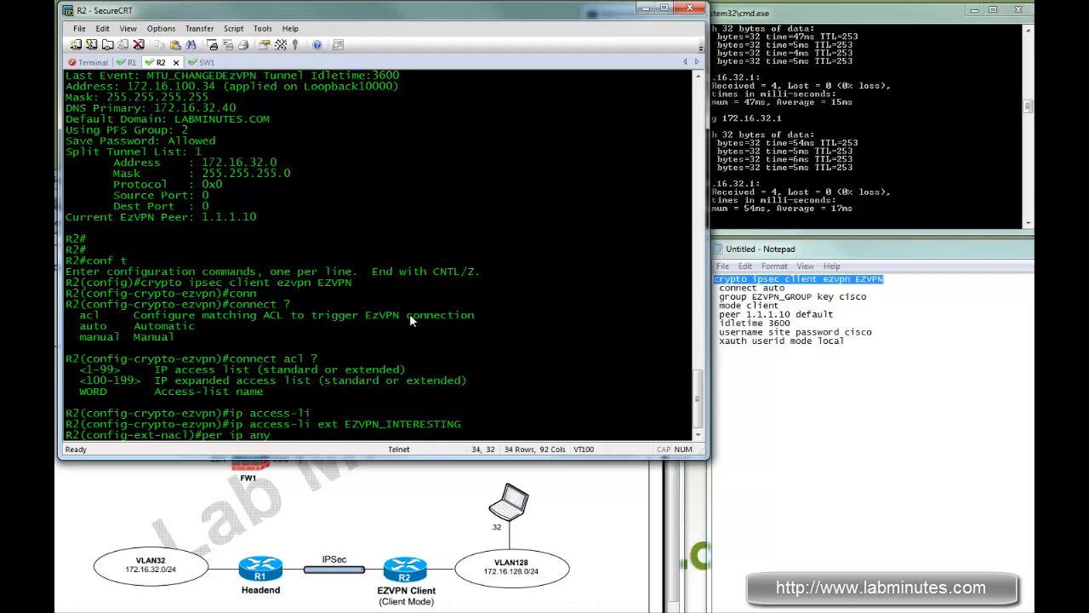
{"action": "type", "text": "172.16.32.0 0.0.0.255"}
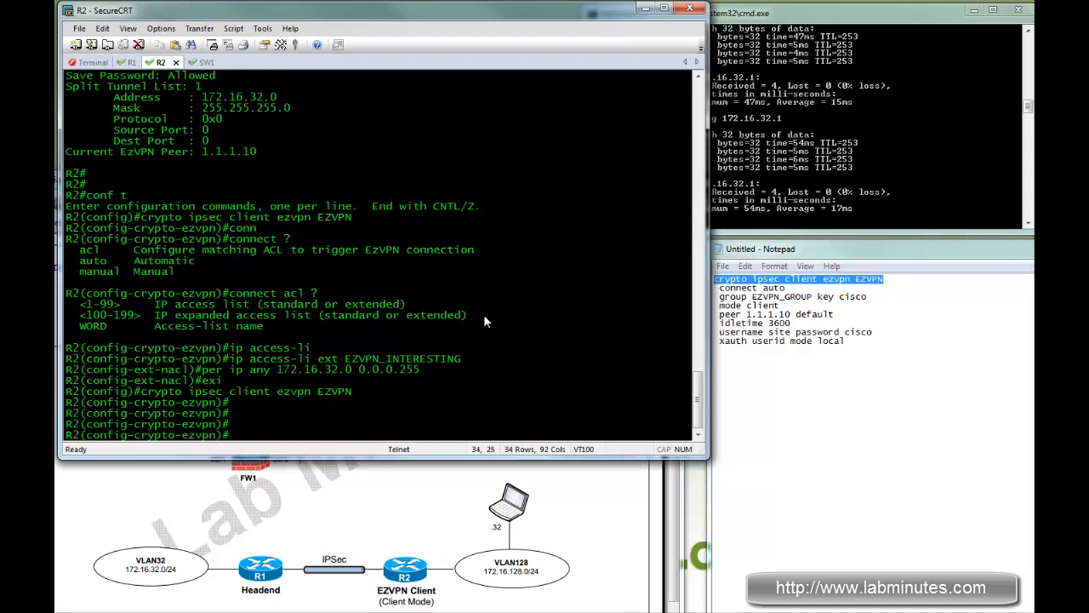
Step: Set 'connect acl EZVPN_INTERESTING', clear crypto isakmp, and verify the client state is CONNECT_REQUIRED
{"action": "type", "text": "conn acl EZVPN_INTERESTING"}
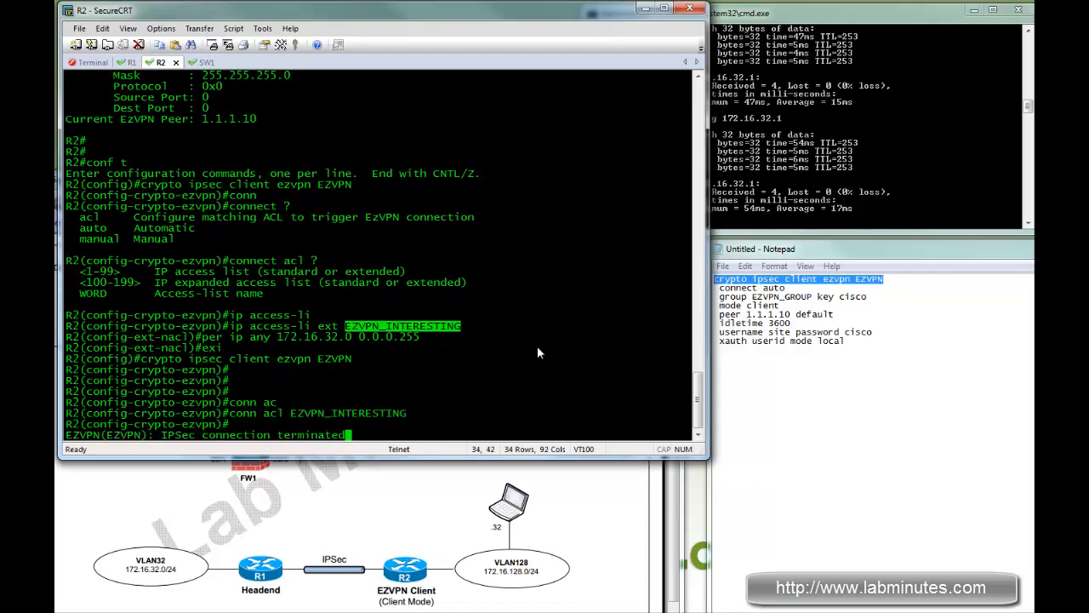
{"action": "key", "text": "Enter"}
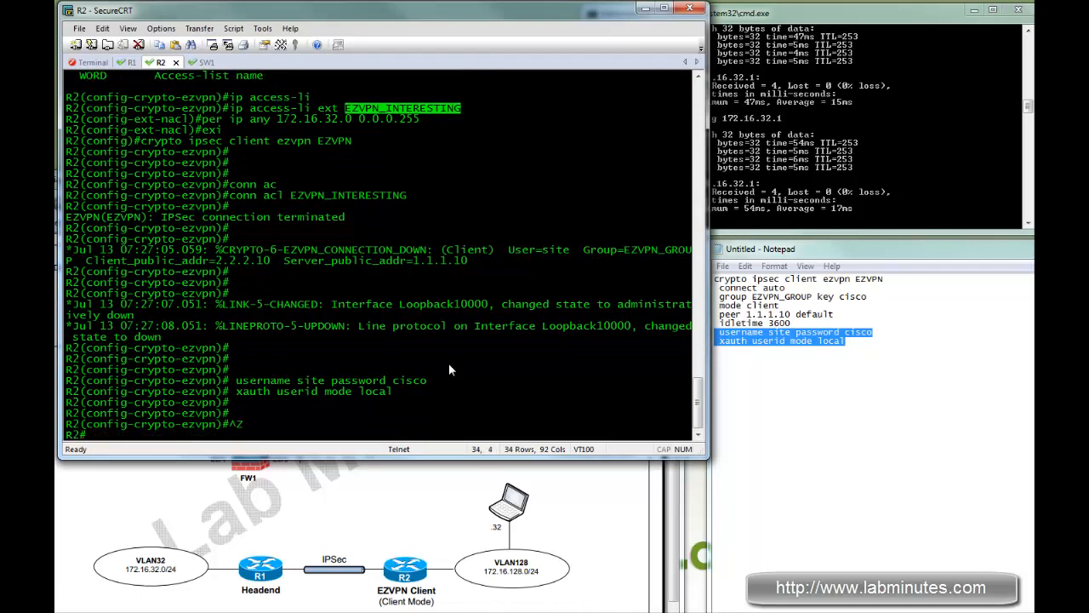
{"action": "type", "text": "sh cry isa sa"}
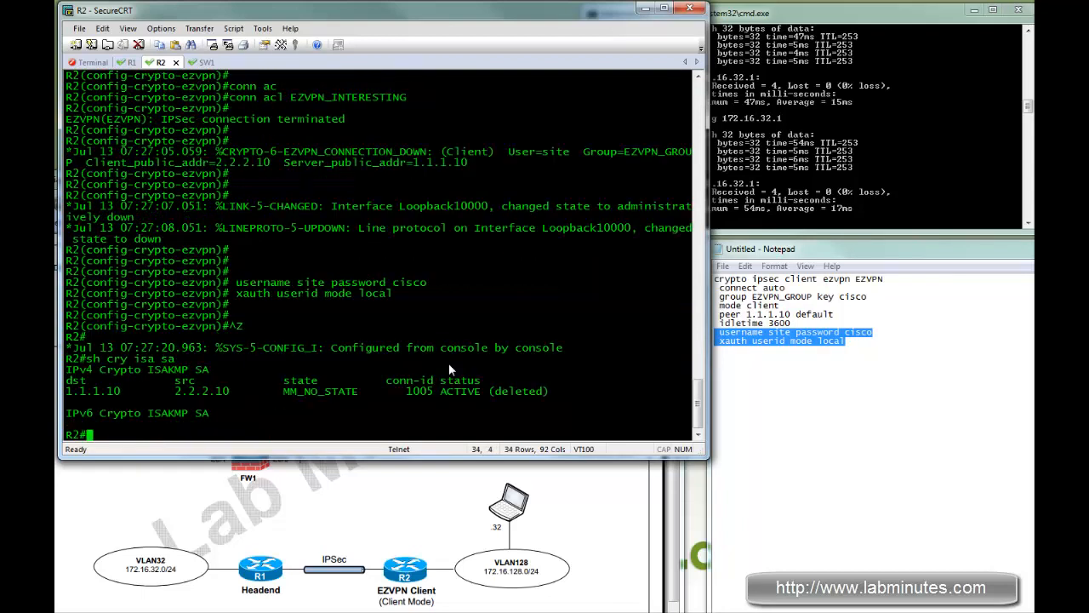
{"action": "type", "text": "clea cry isa"}
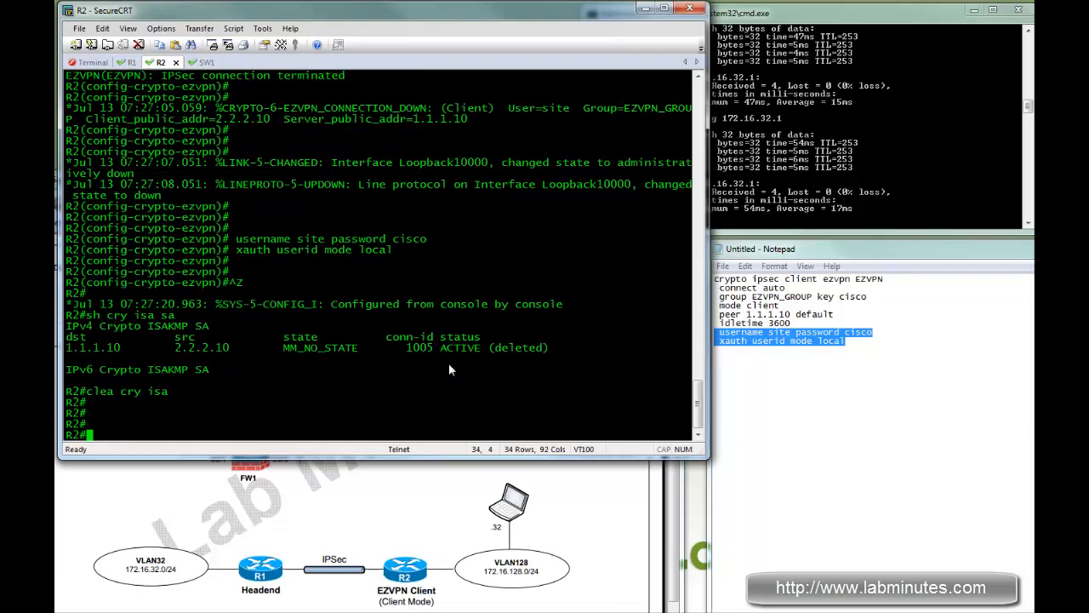
{"action": "type", "text": "sh cry ipse cli ez"}
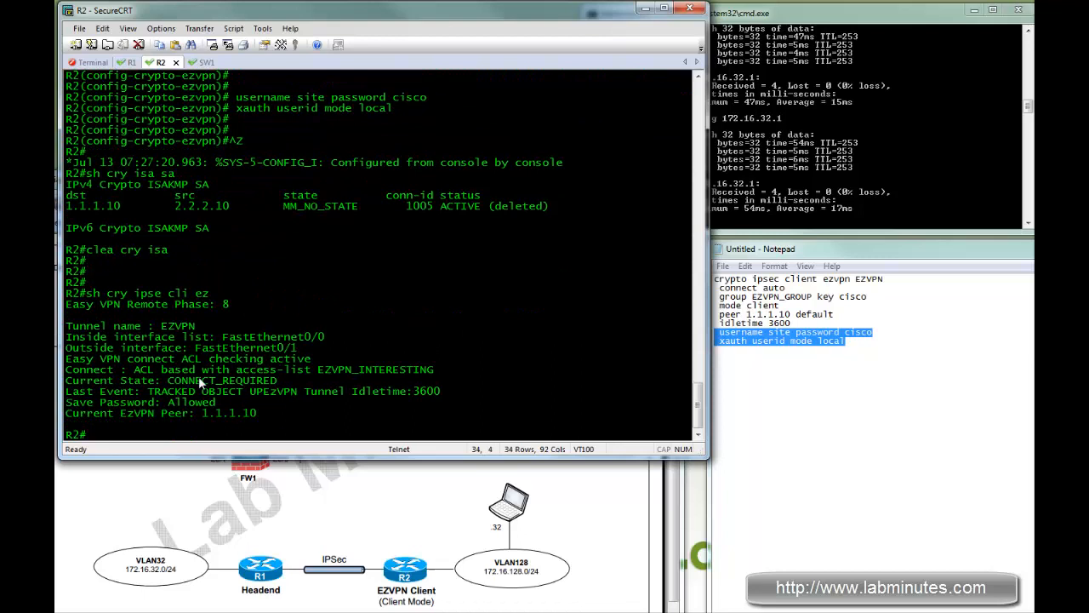
{"action": "type", "text": "sh"}
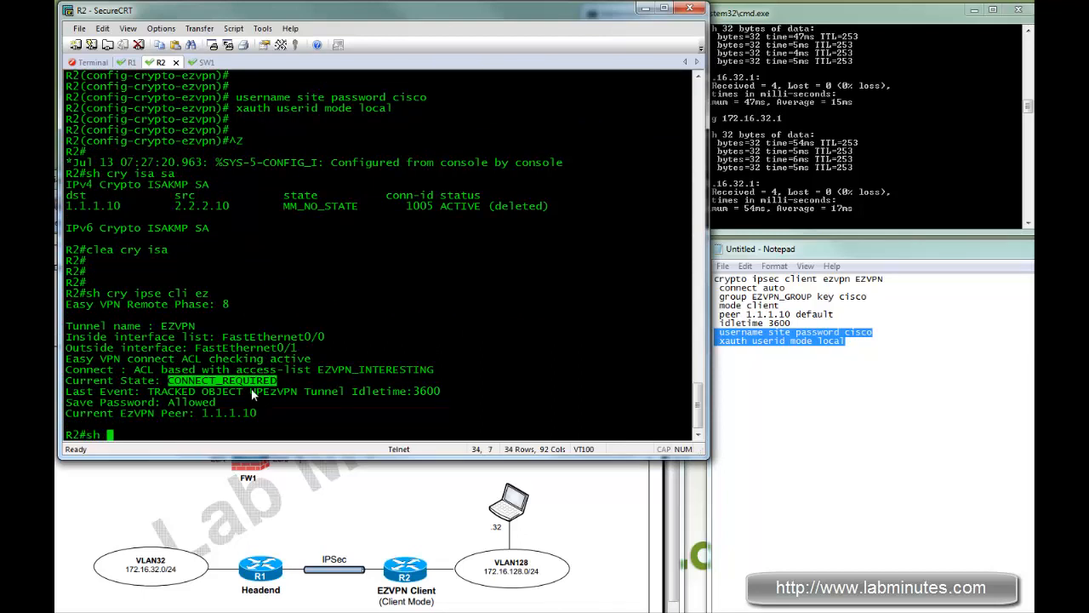
Step: Check EZVPN_INTERESTING match counts with 'show access-list' and confirm the tunnel is IPSEC_ACTIVE with 172.16.100.35
{"action": "type", "text": "sh access-l"}
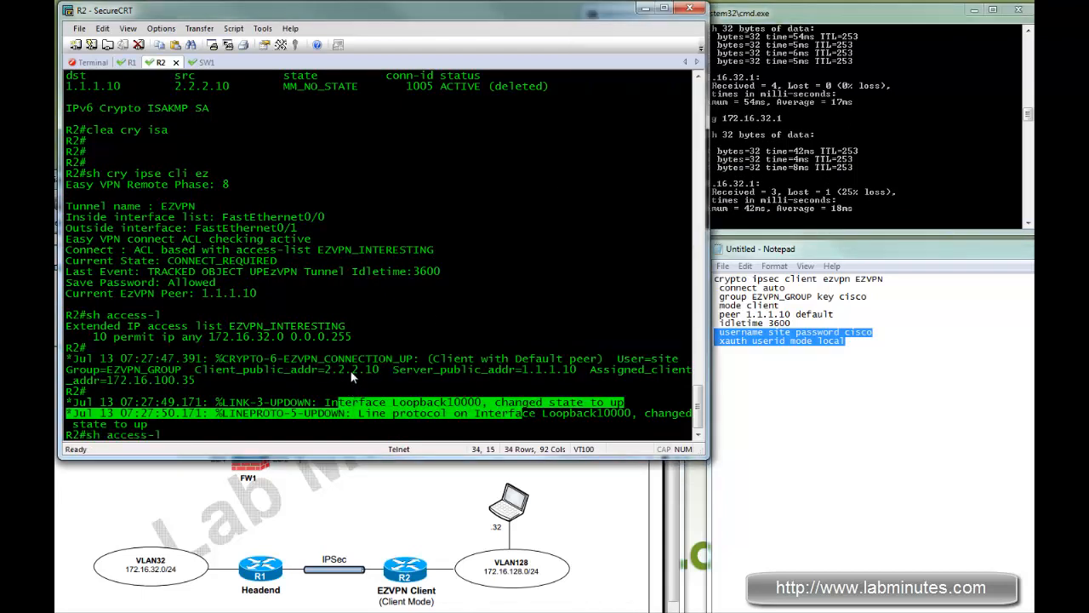
{"action": "key", "text": "Return"}
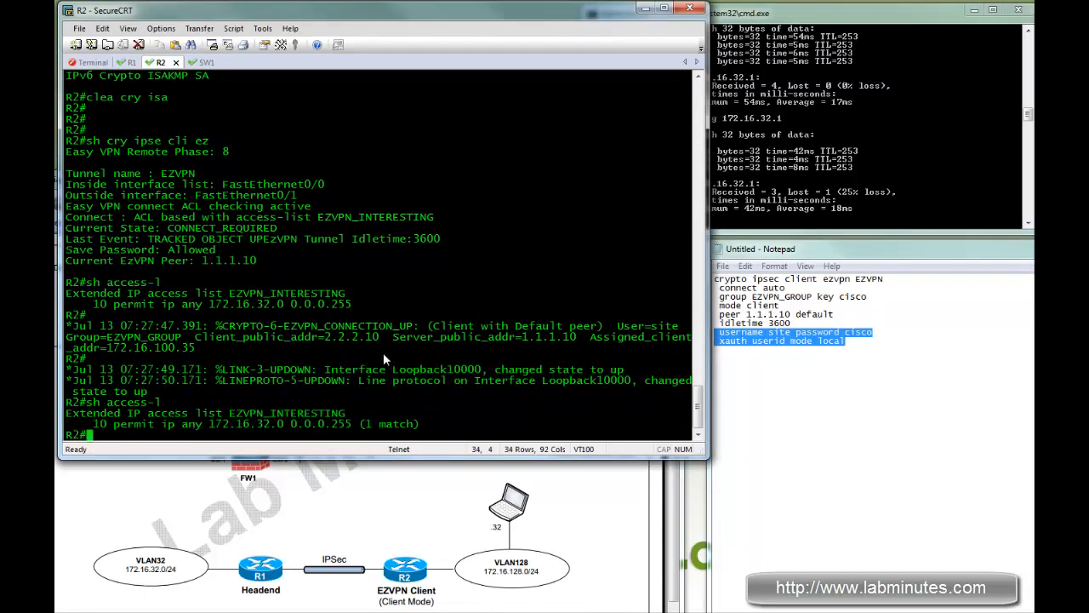
{"action": "type", "text": "sh cry ipse cli ez"}
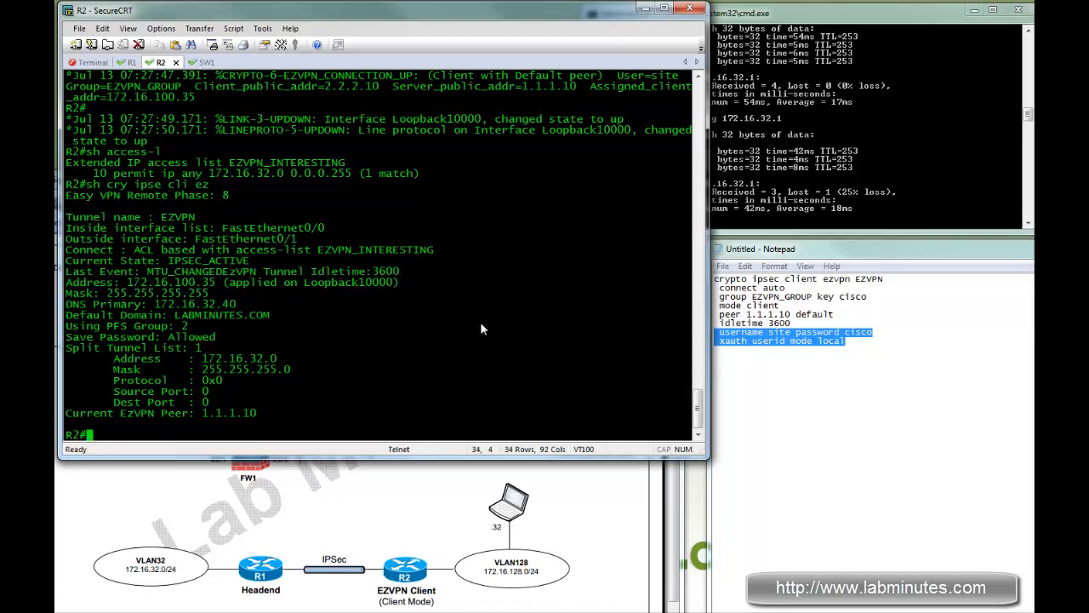
{"action": "mouse_move", "coordinate": [420, 323]}
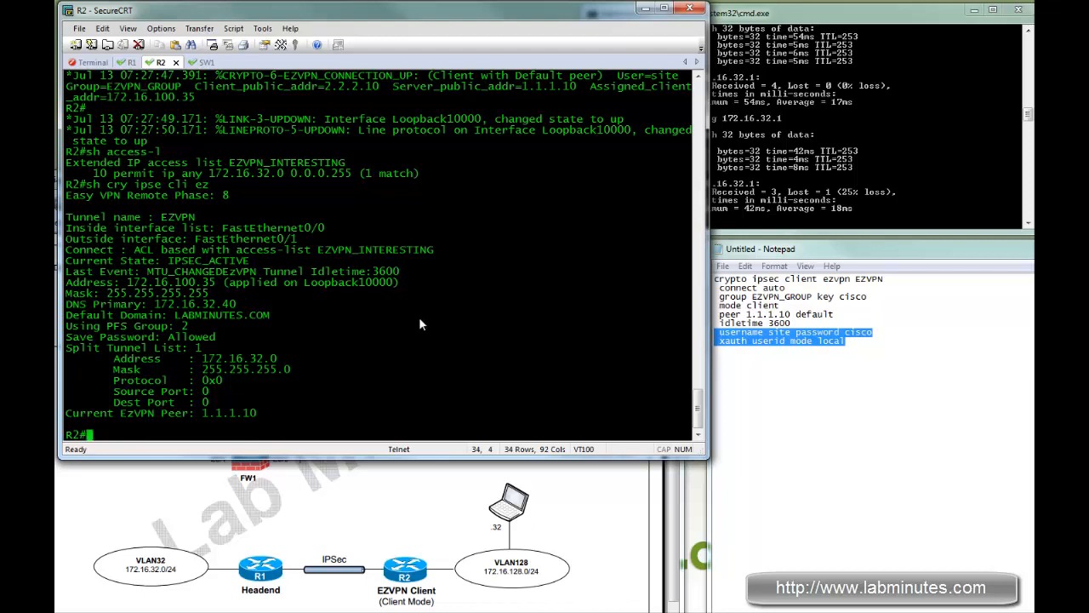
{"action": "mouse_move", "coordinate": [408, 327]}
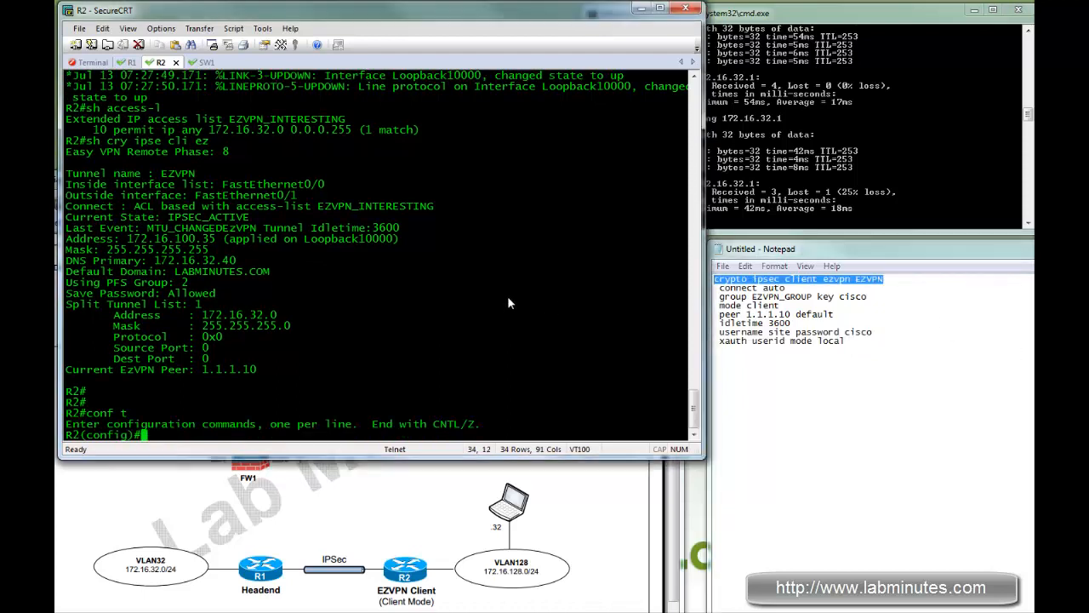
Step: Set connect manual and xauth userid mode http-intercept, remove the stored site credentials, and clear crypto isakmp
{"action": "type", "text": "crypto ipsec client ezvpn EZVPN"}
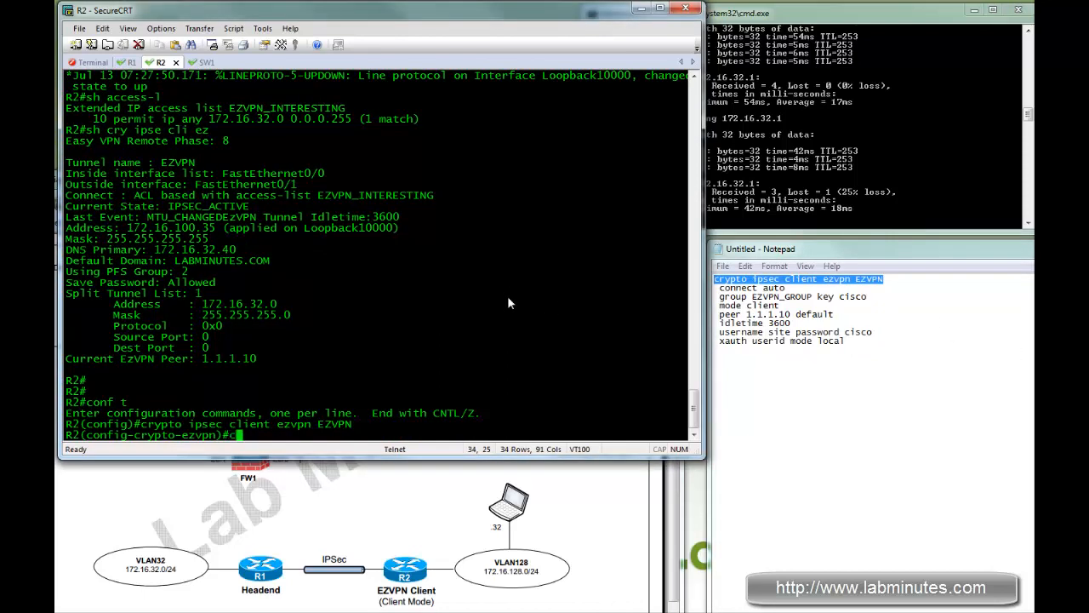
{"action": "type", "text": "connect"}
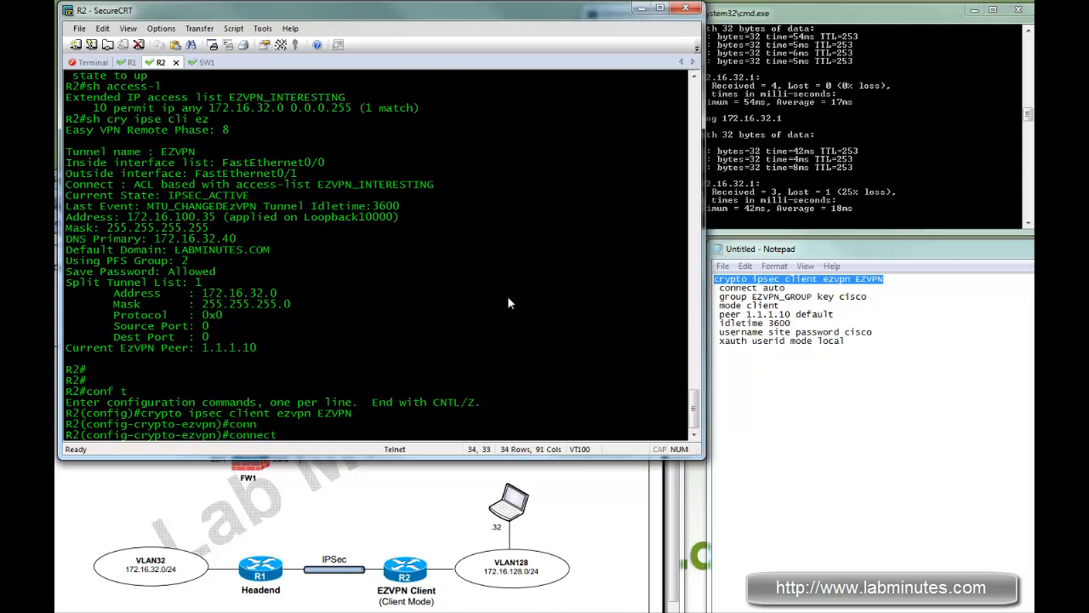
{"action": "type", "text": "manual"}
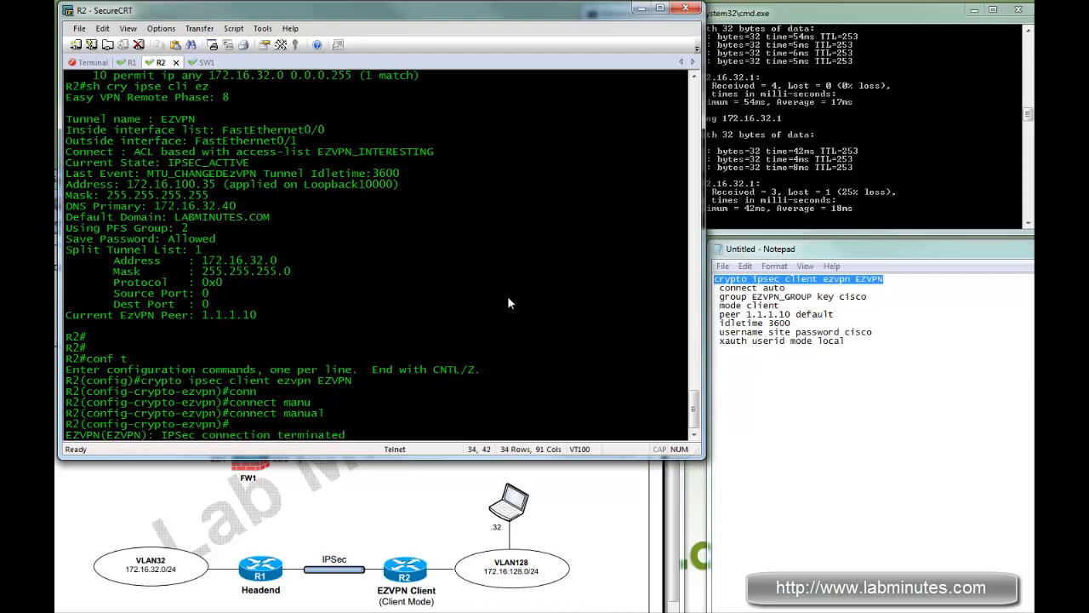
{"action": "key", "text": "Enter"}
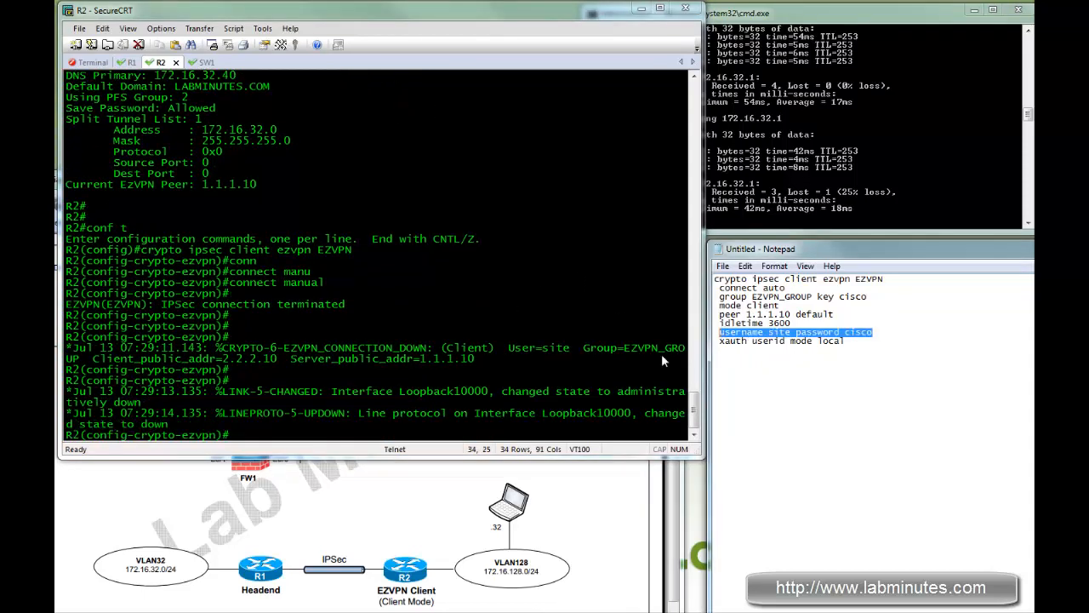
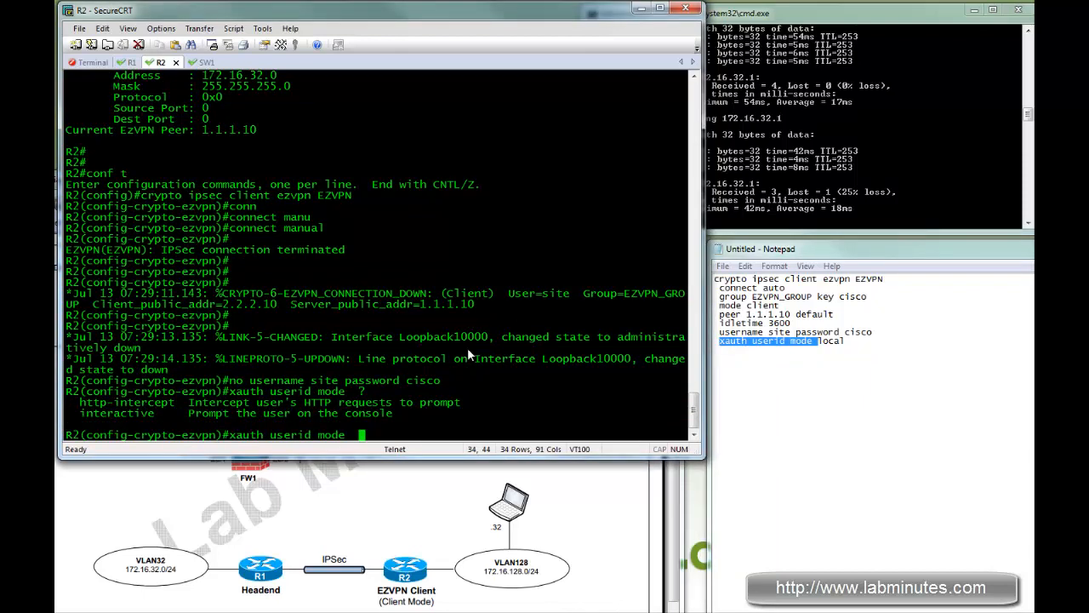
{"action": "type", "text": "htt"}
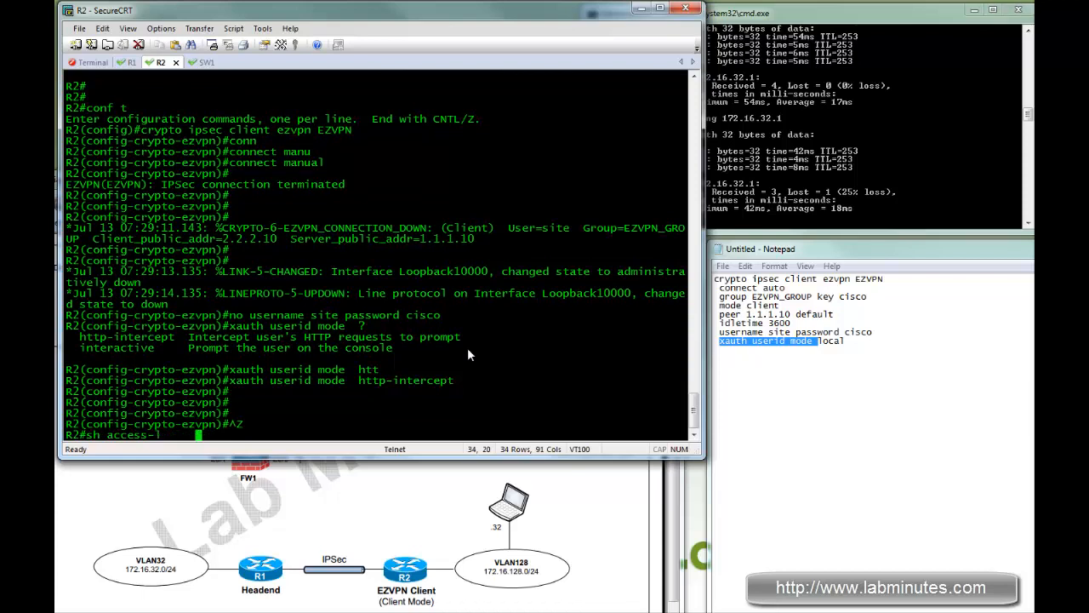
{"action": "type", "text": "clea cry isa"}
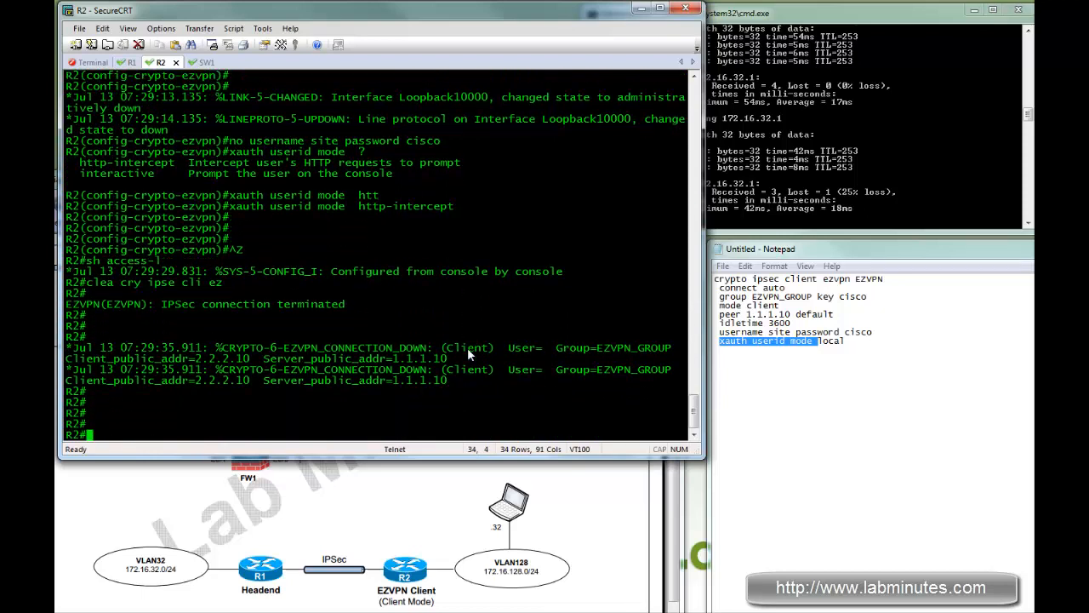
{"action": "mouse_move", "coordinate": [460, 324]}
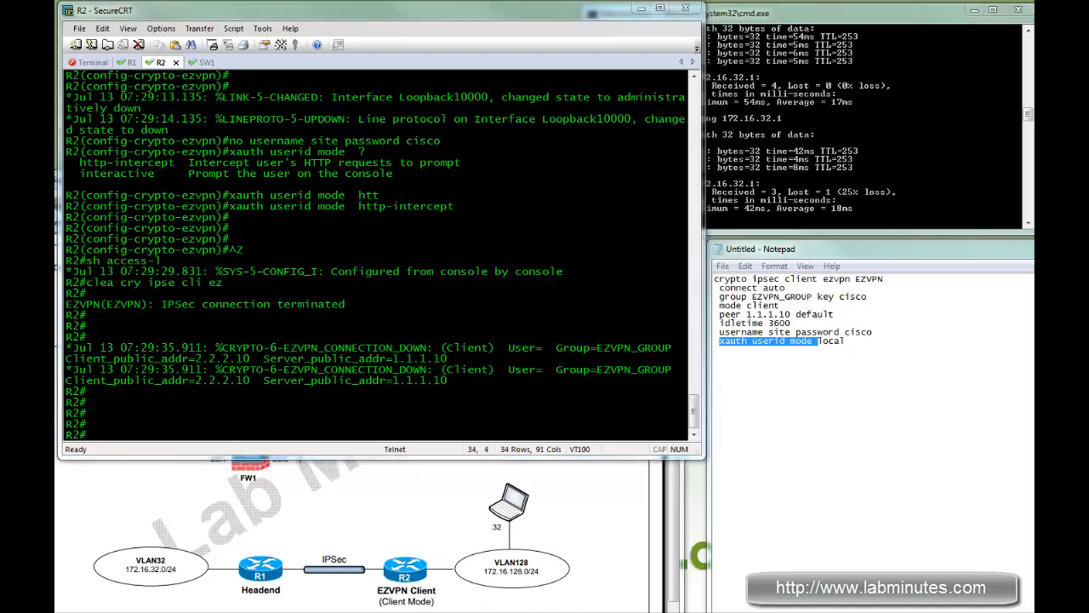
{"action": "mouse_move", "coordinate": [503, 550]}
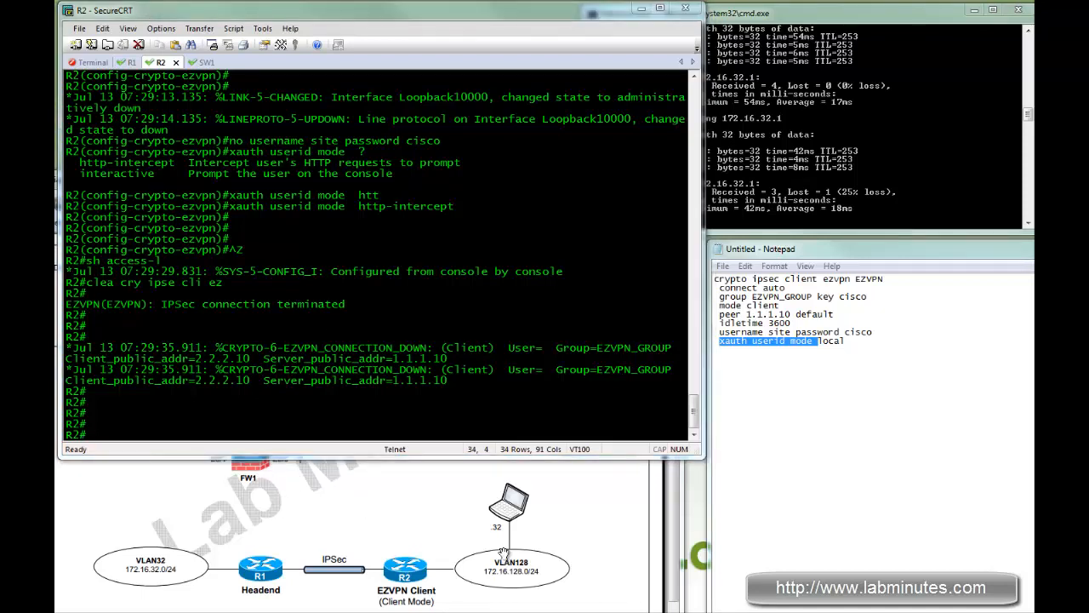
{"action": "mouse_move", "coordinate": [506, 540]}
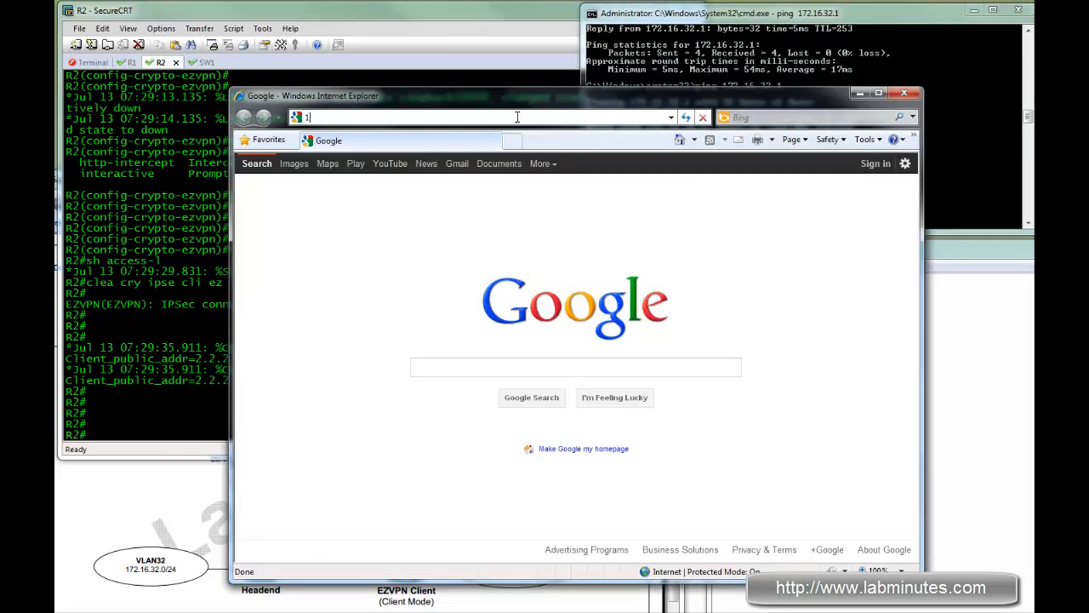
Step: Browse to 172.16.32.1 in IE and enable 'ip http server' on R2
{"action": "type", "text": "72.16.32"}
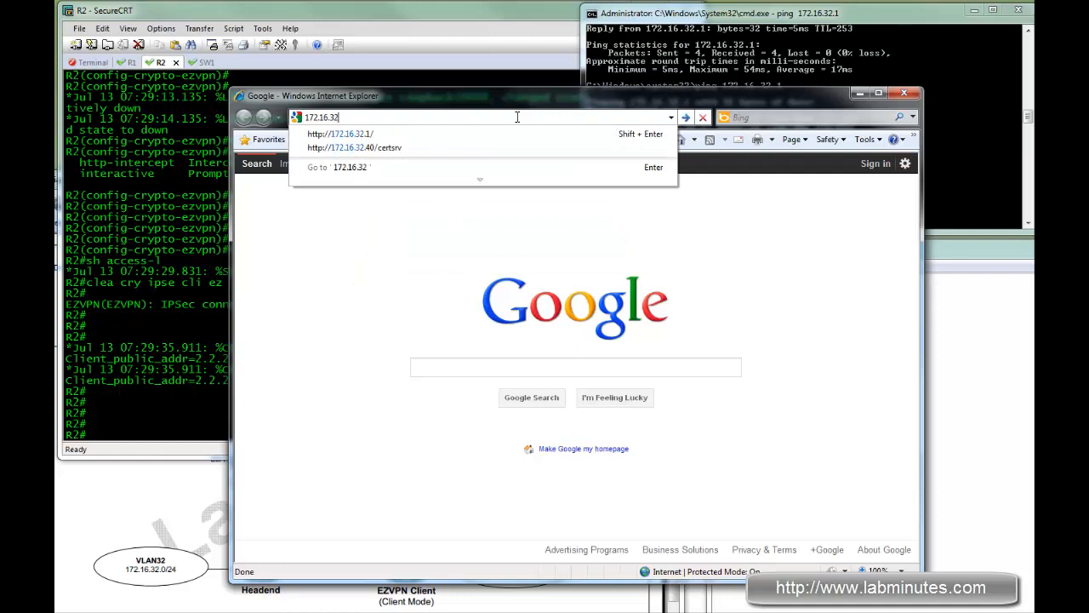
{"action": "left_click", "coordinate": [350, 133]}
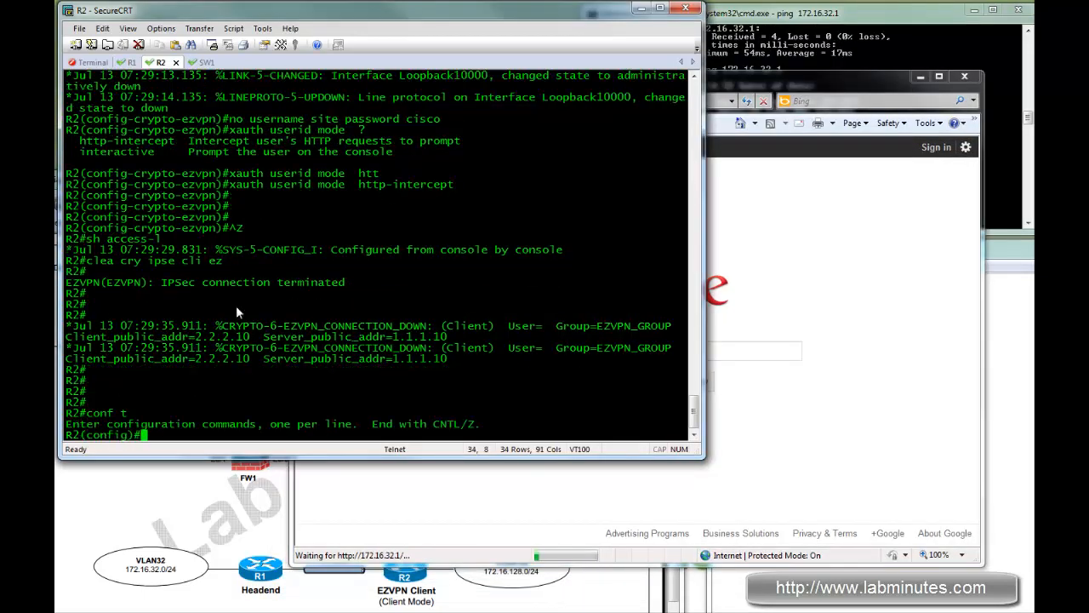
{"action": "type", "text": "ip http ser"}
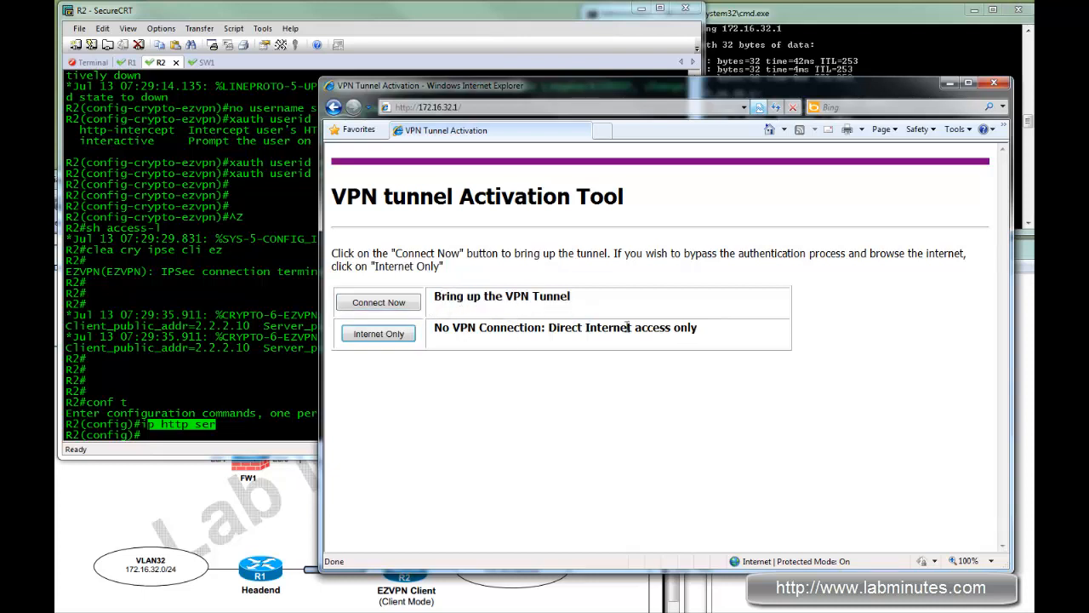
Step: Choose Connect Now, log in as user 'site' and submit to activate the tunnel
{"action": "double_click", "coordinate": [545, 327]}
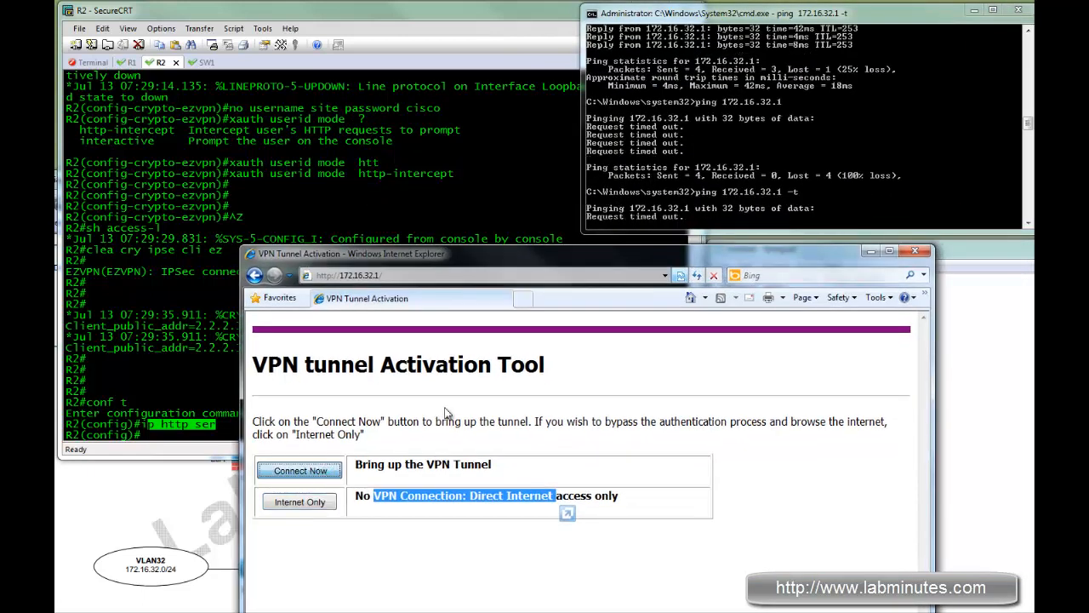
{"action": "mouse_move", "coordinate": [514, 410]}
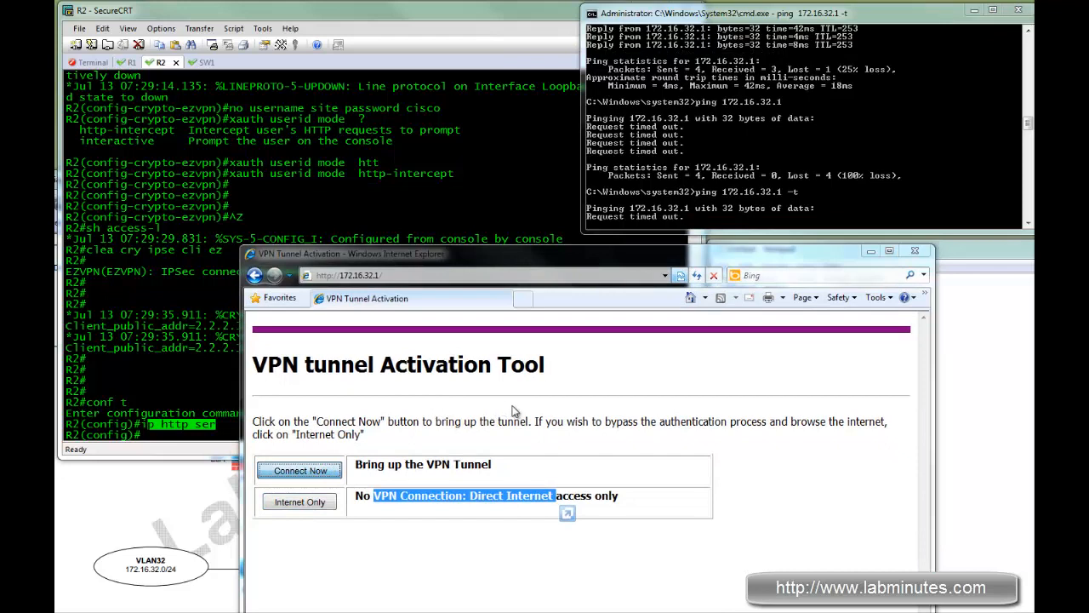
{"action": "left_click", "coordinate": [300, 469]}
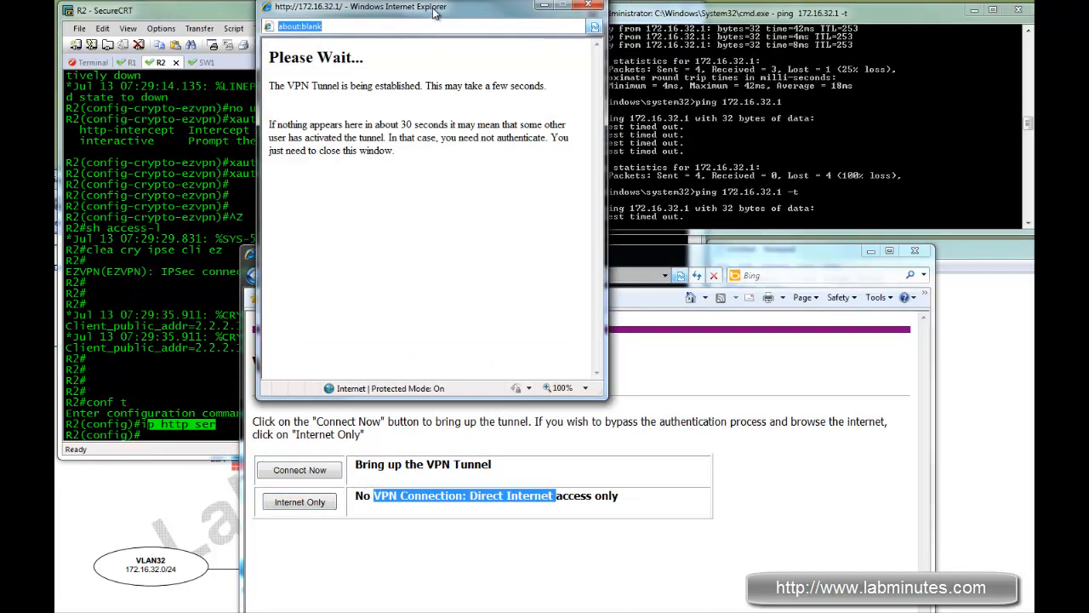
{"action": "left_click", "coordinate": [299, 470]}
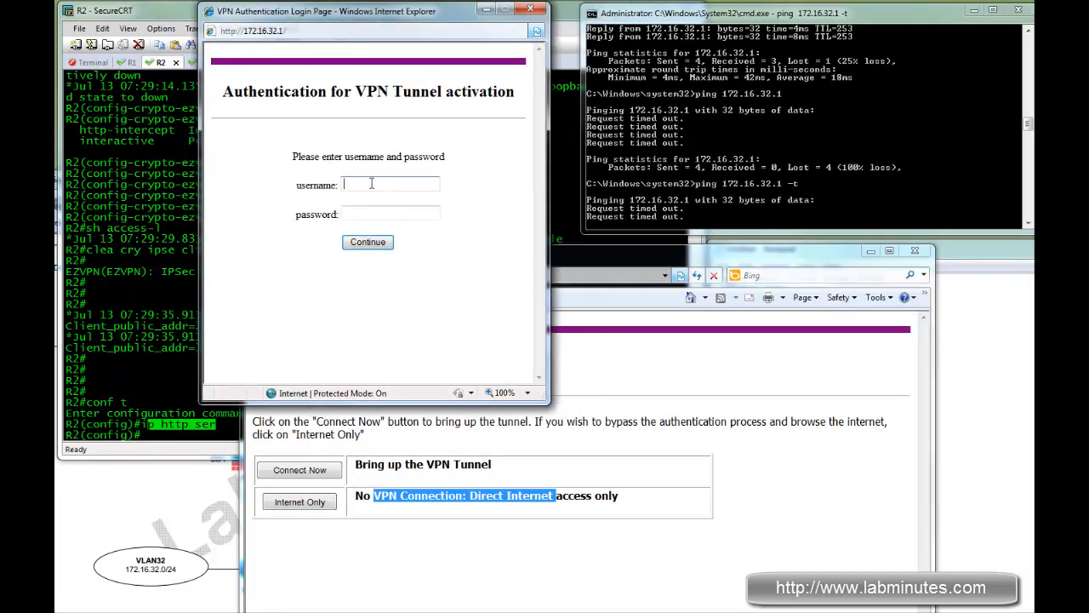
{"action": "type", "text": "site"}
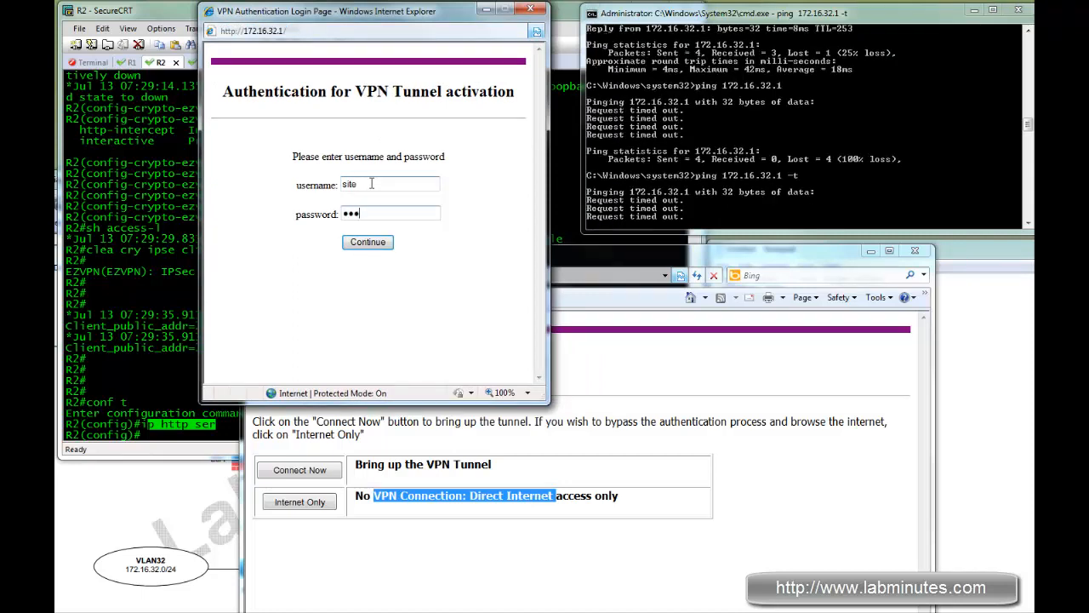
{"action": "left_click", "coordinate": [368, 242]}
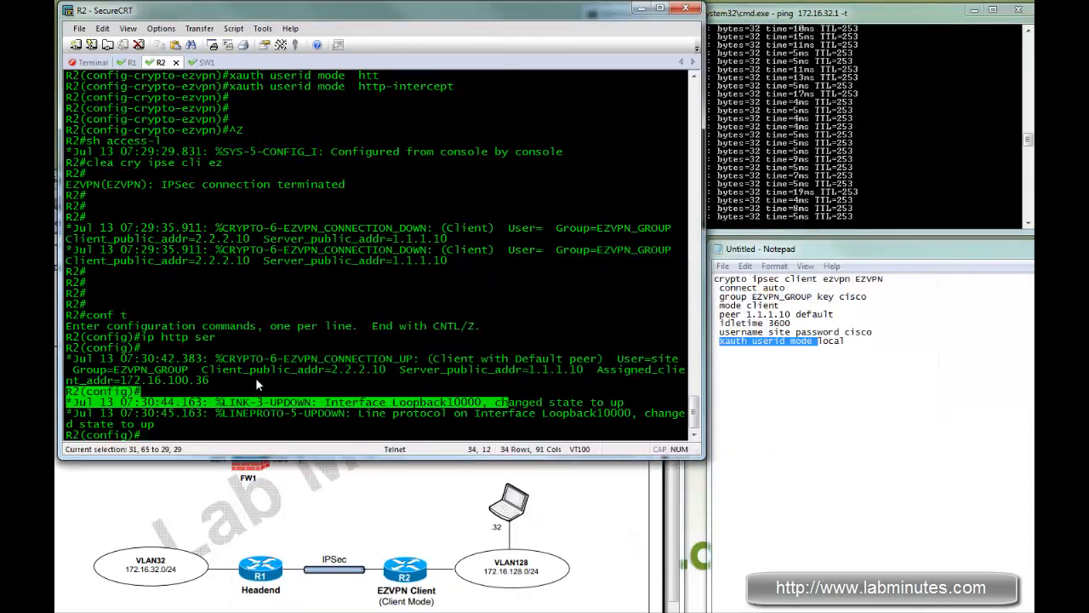
Step: Highlight R2's EZVPN_CONNECTION_UP and Loopback10000 up log messages
{"action": "left_click_drag", "start_coordinate": [255, 383], "coordinate": [281, 417]}
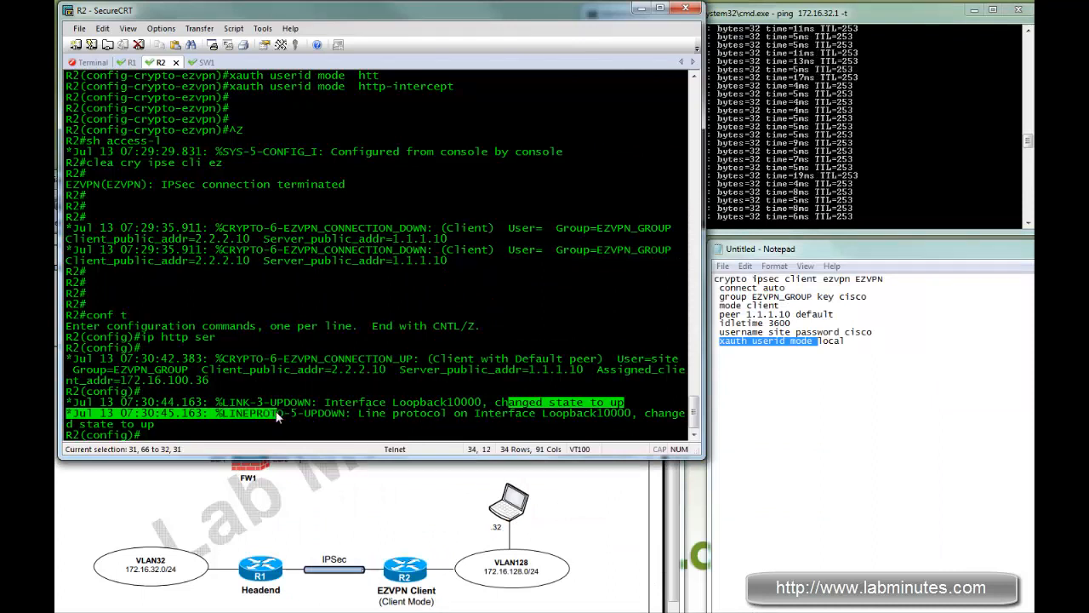